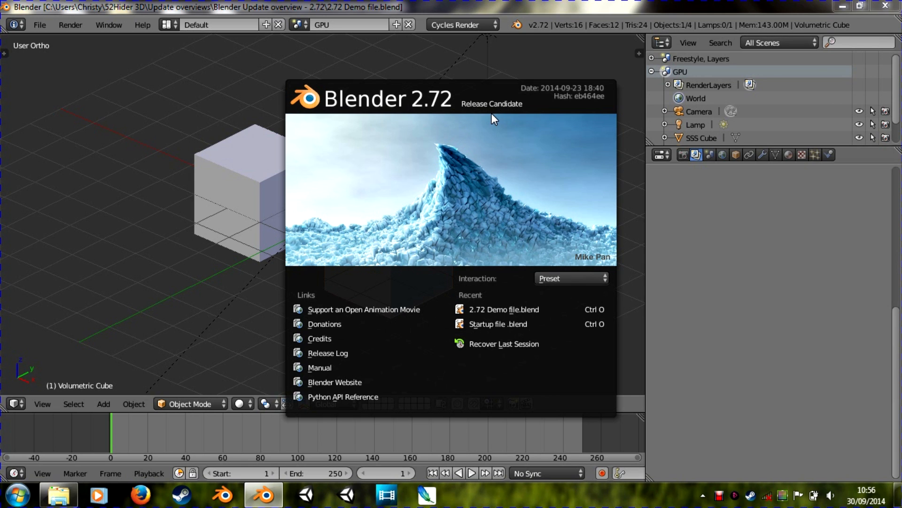
mouse_move(520, 42)
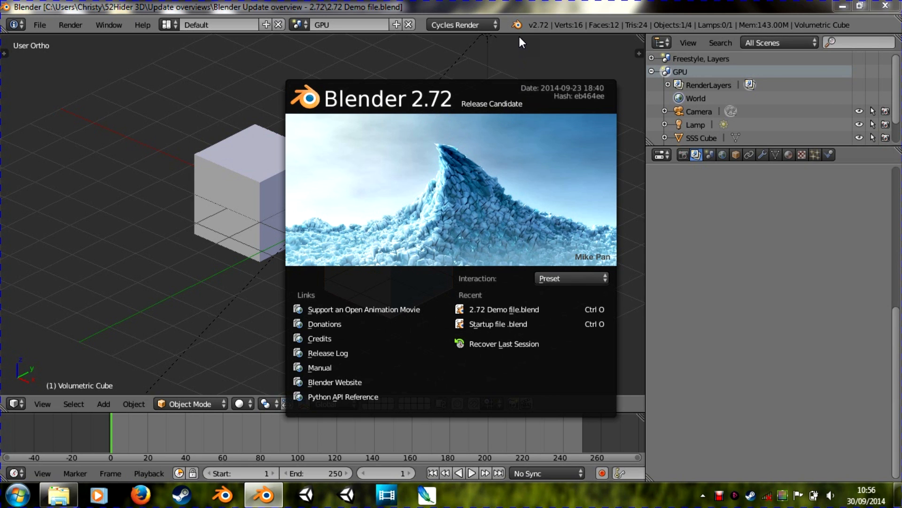
mouse_move(516, 12)
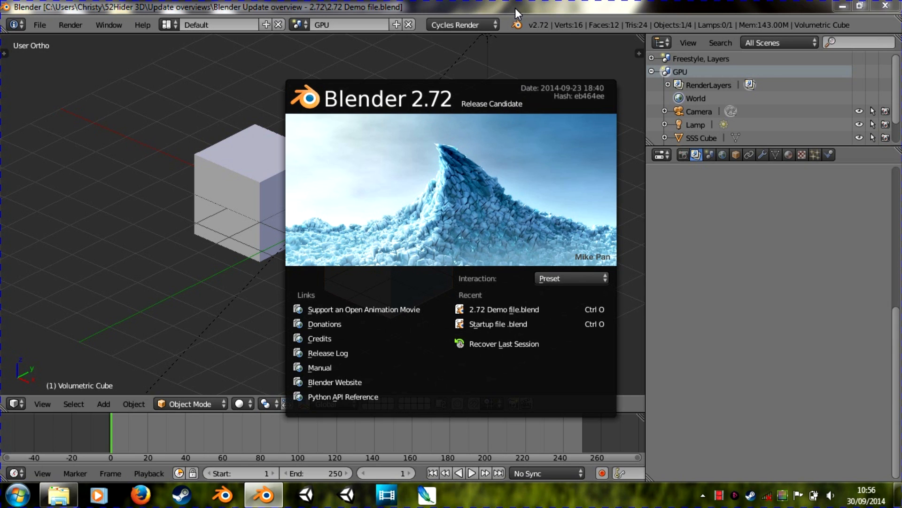
mouse_move(587, 127)
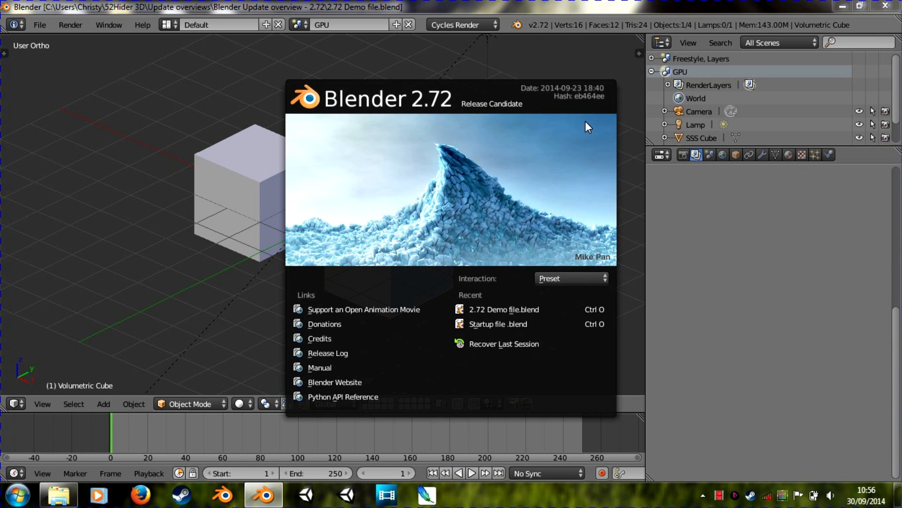
mouse_move(562, 175)
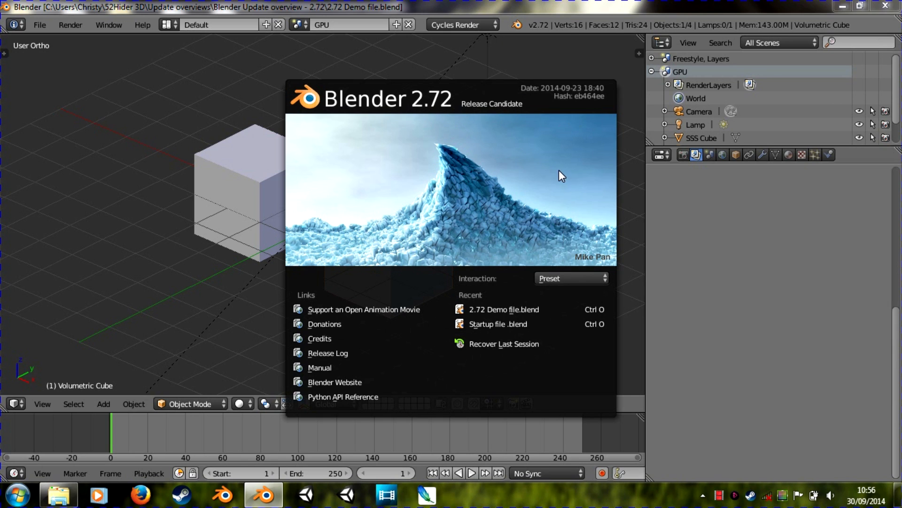
mouse_move(548, 222)
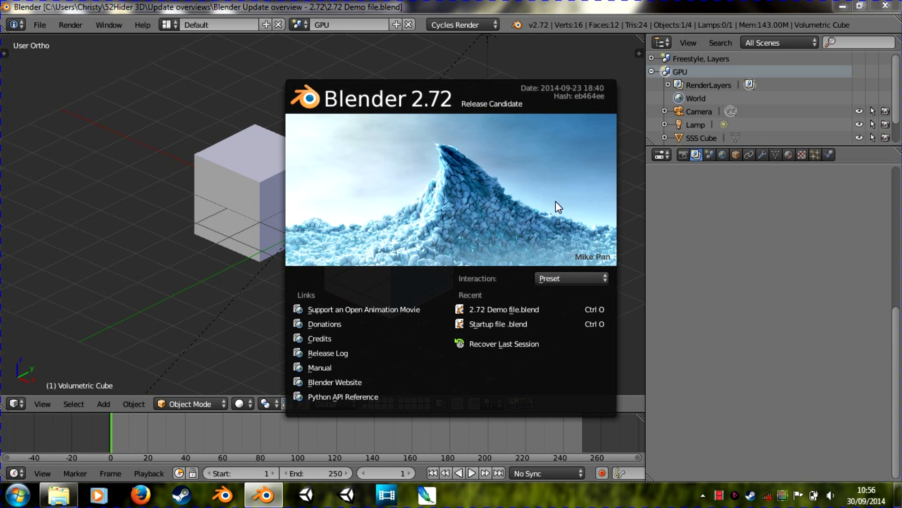
mouse_move(558, 205)
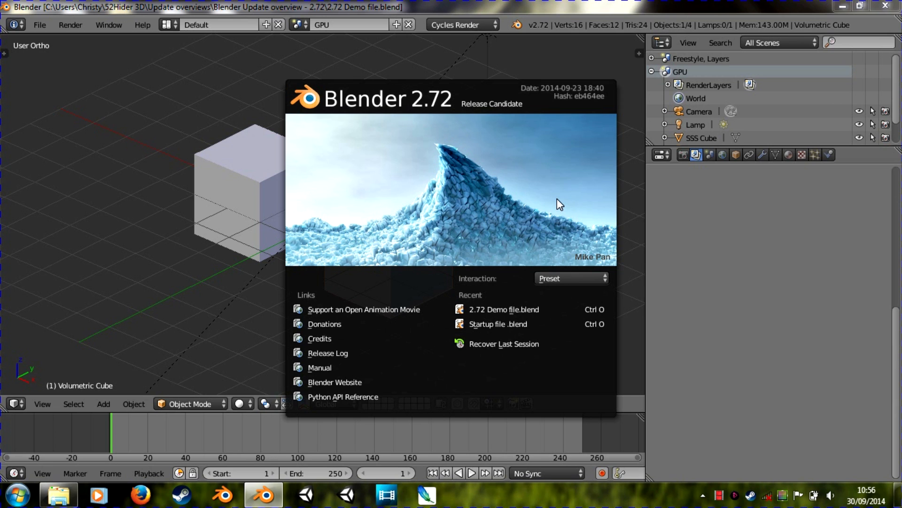
mouse_move(550, 163)
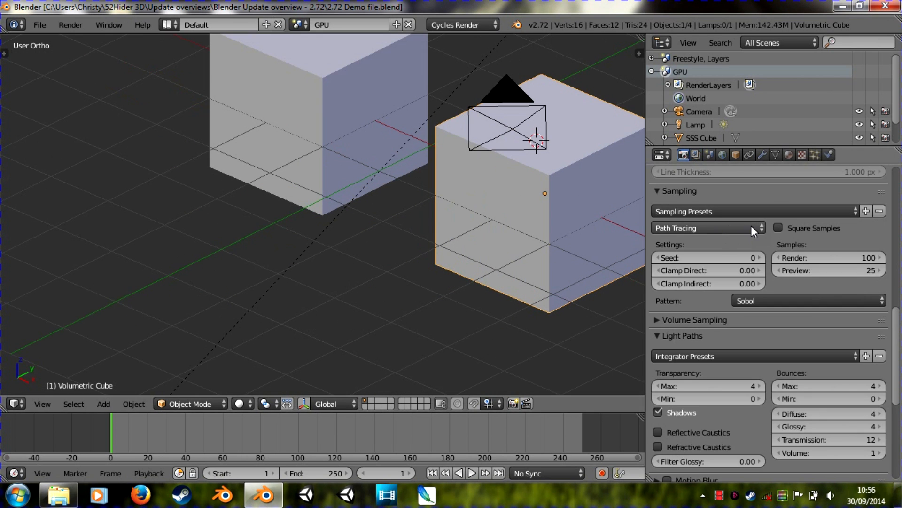
- Dismiss the splash screen to reveal the scene with Experimental GPU Compute render settings
click(682, 154)
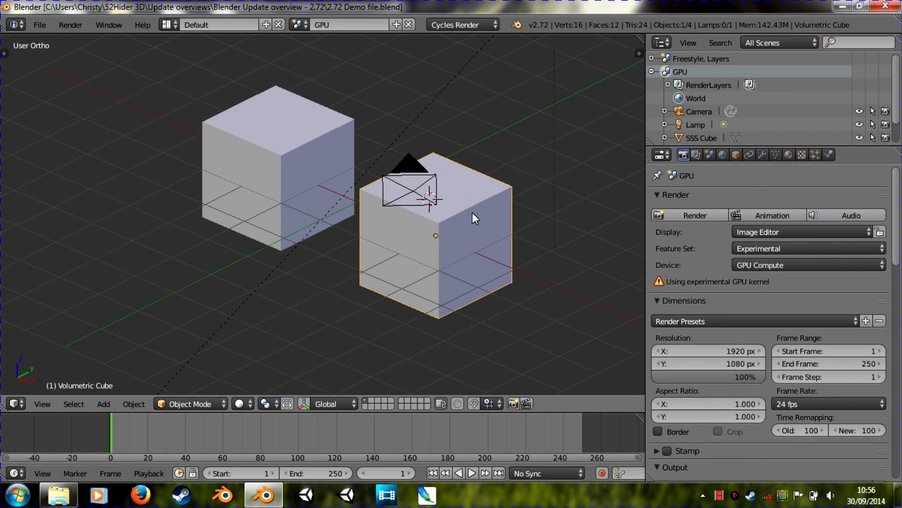
mouse_move(770, 286)
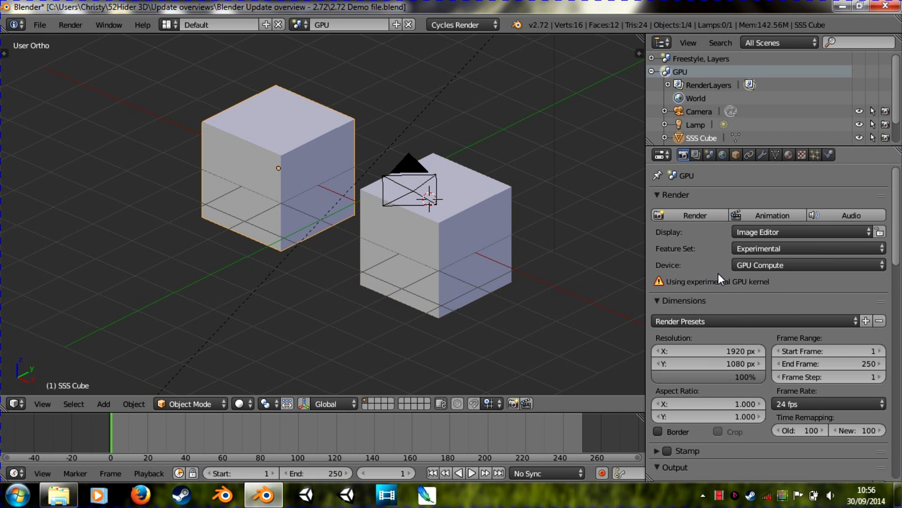
mouse_move(707, 290)
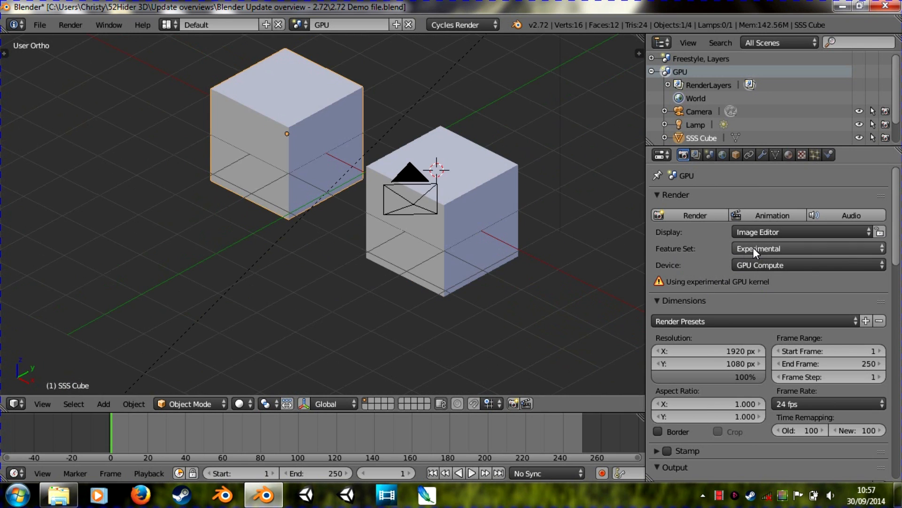
mouse_move(486, 251)
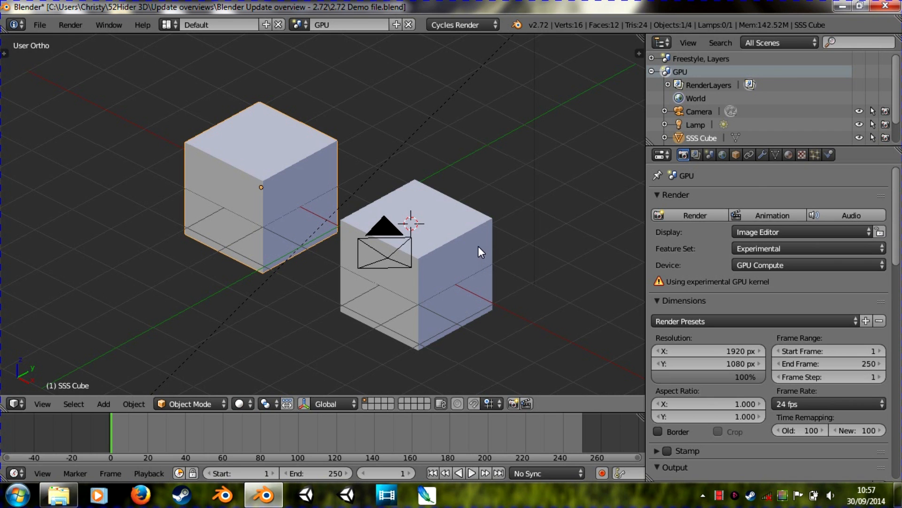
mouse_move(314, 81)
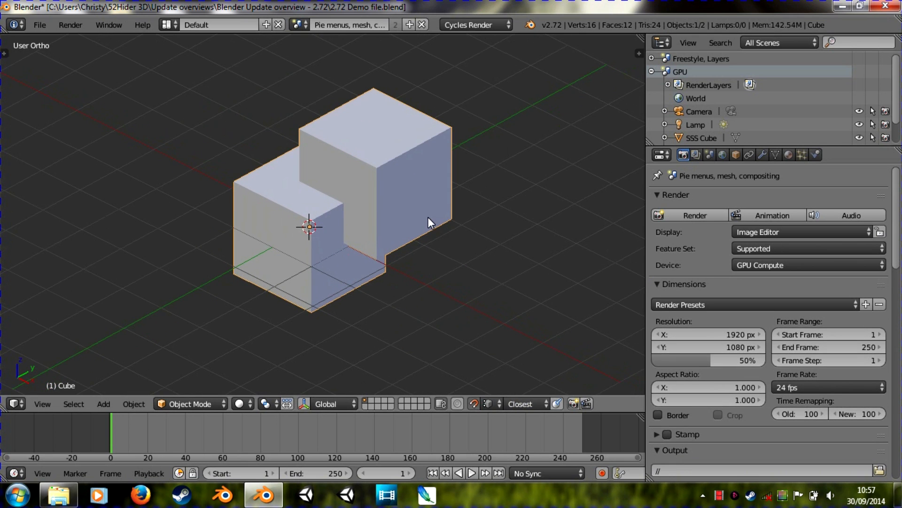
mouse_move(339, 207)
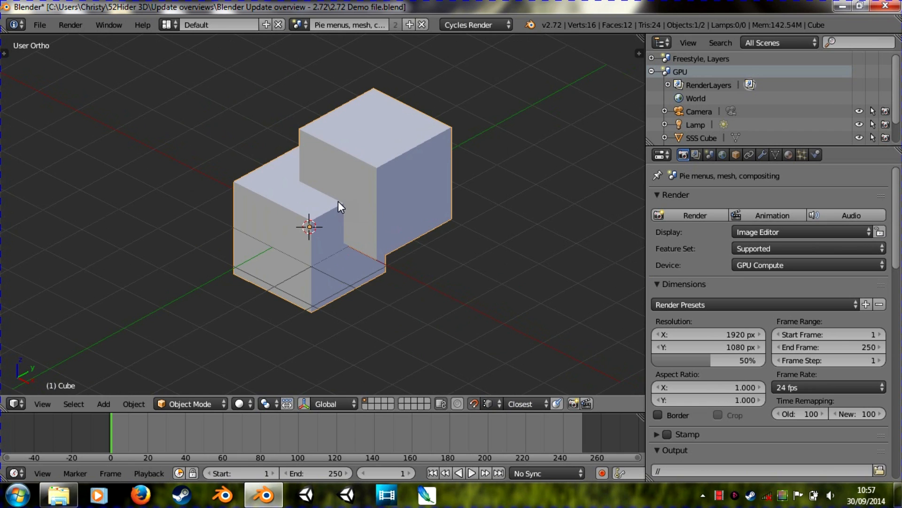
mouse_move(309, 206)
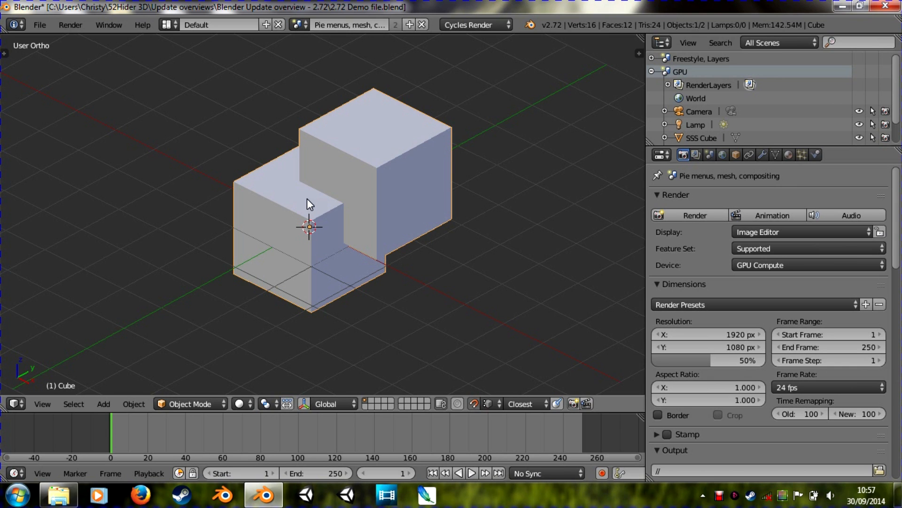
mouse_move(455, 328)
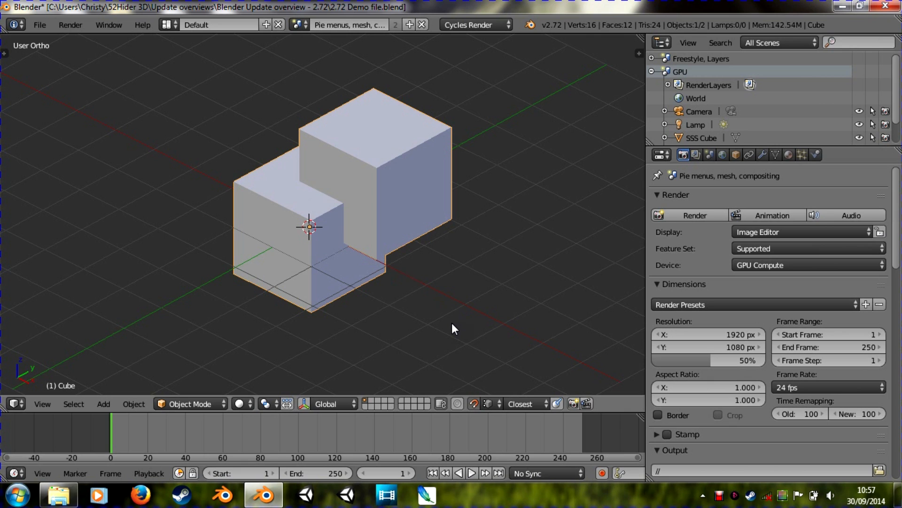
mouse_move(341, 194)
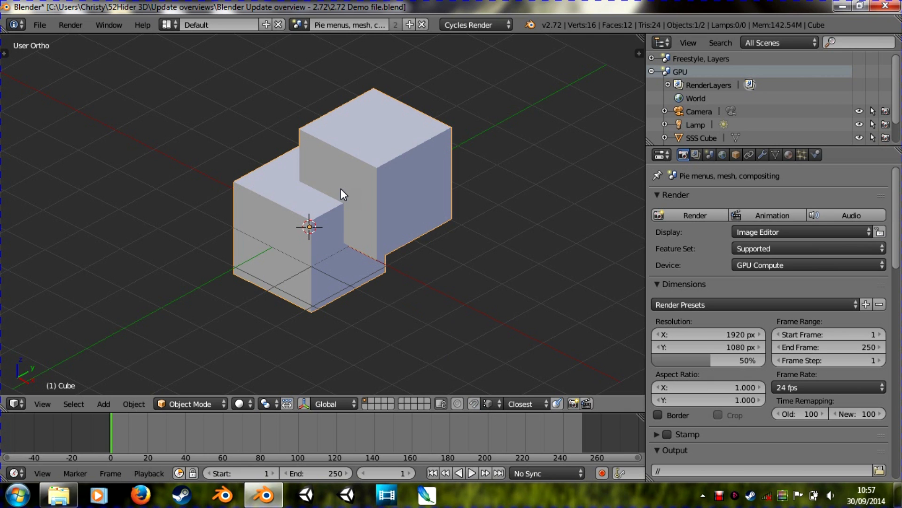
mouse_move(47, 45)
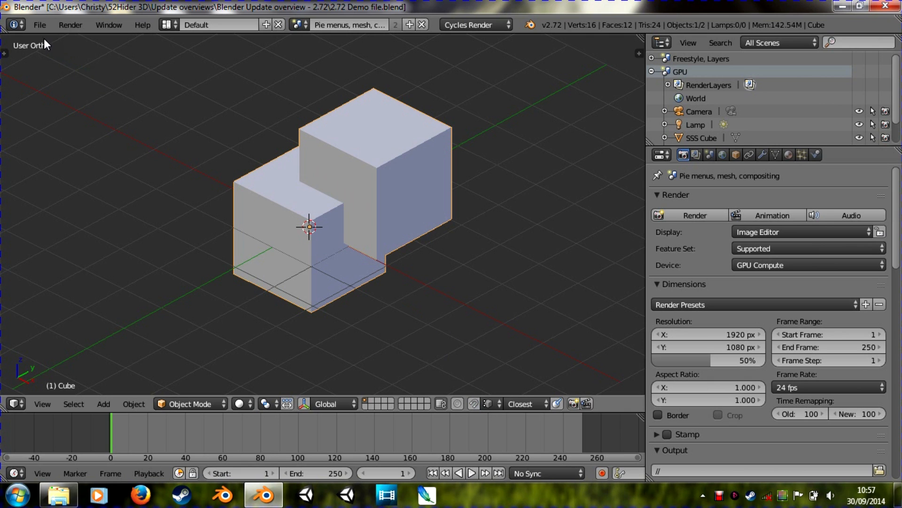
mouse_move(402, 160)
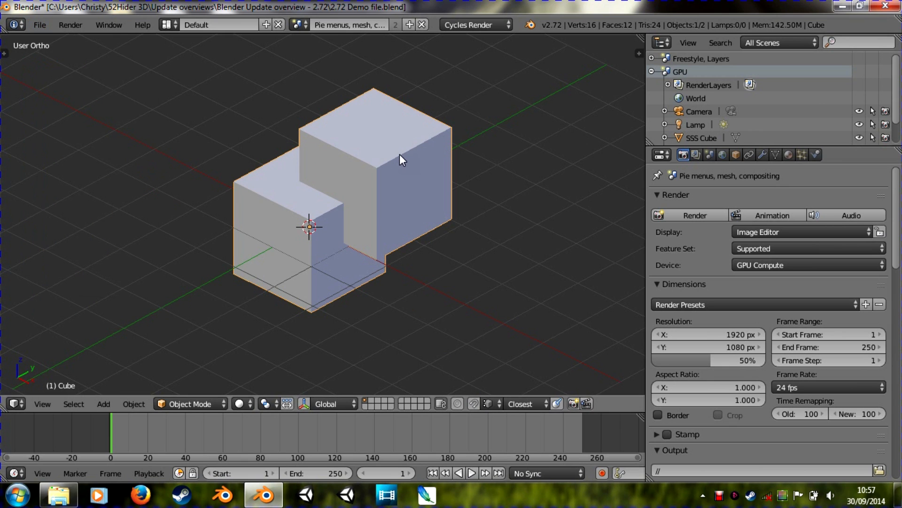
mouse_move(325, 198)
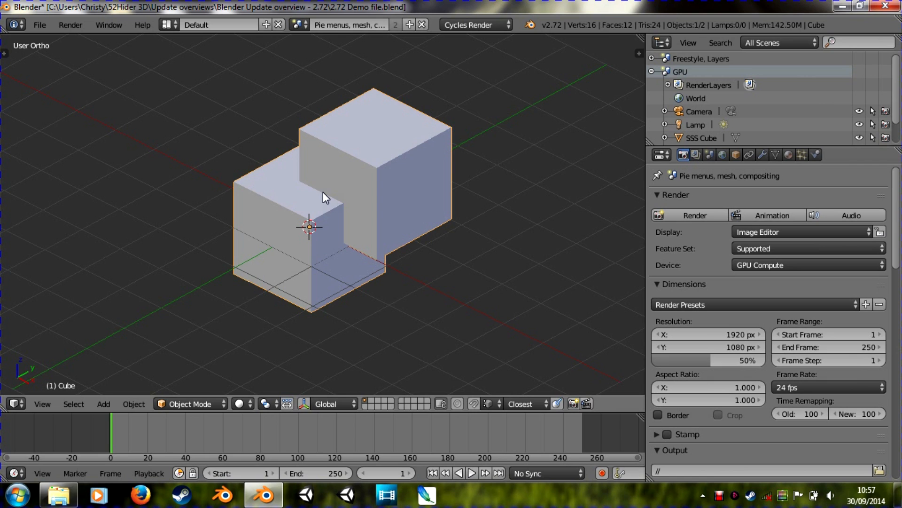
mouse_move(324, 178)
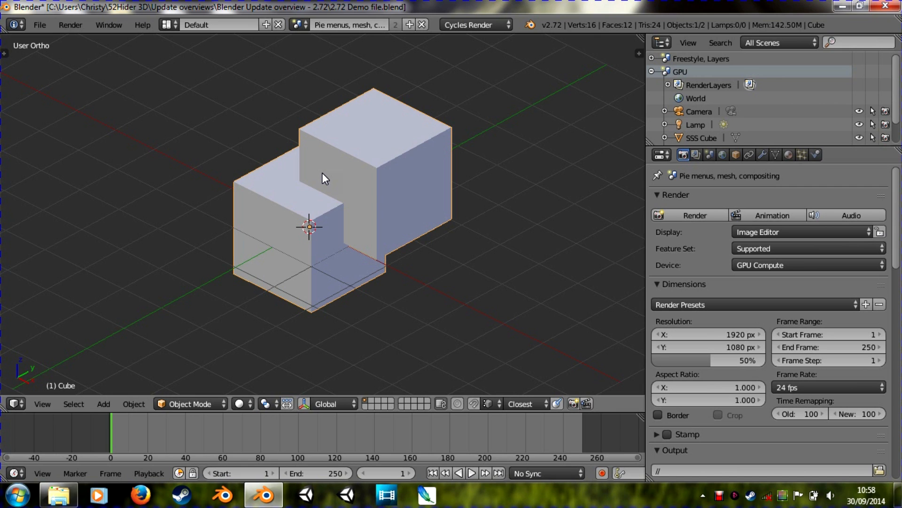
mouse_move(414, 274)
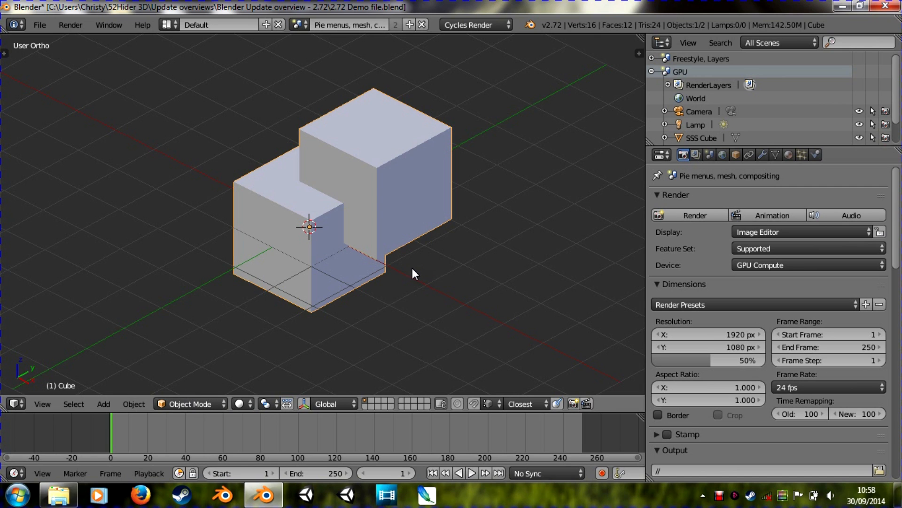
mouse_move(287, 191)
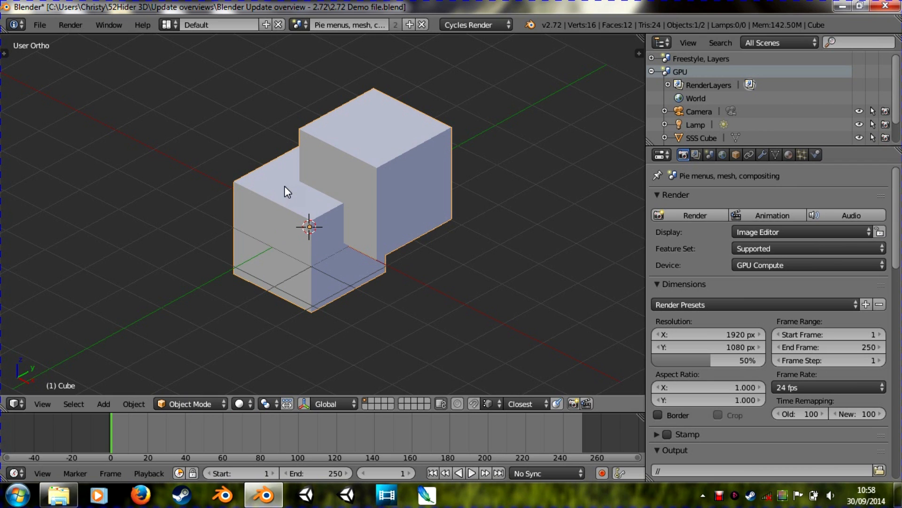
mouse_move(468, 173)
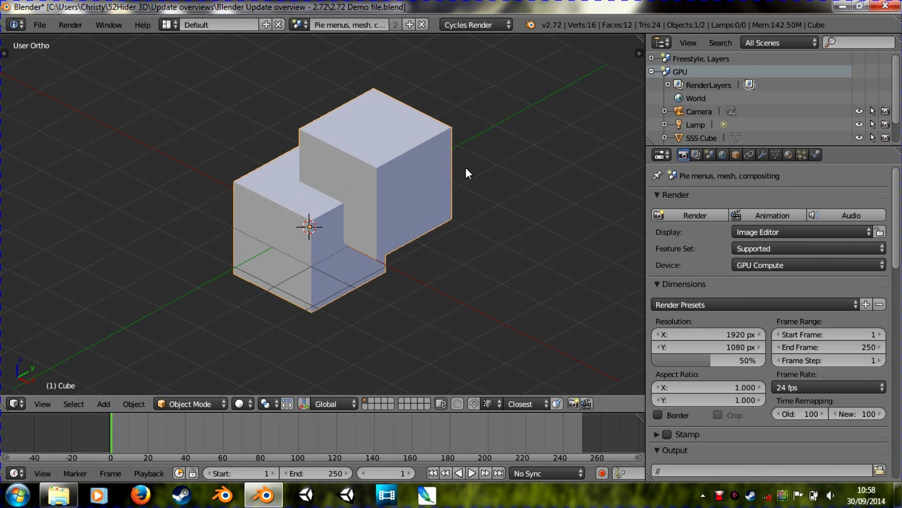
mouse_move(148, 372)
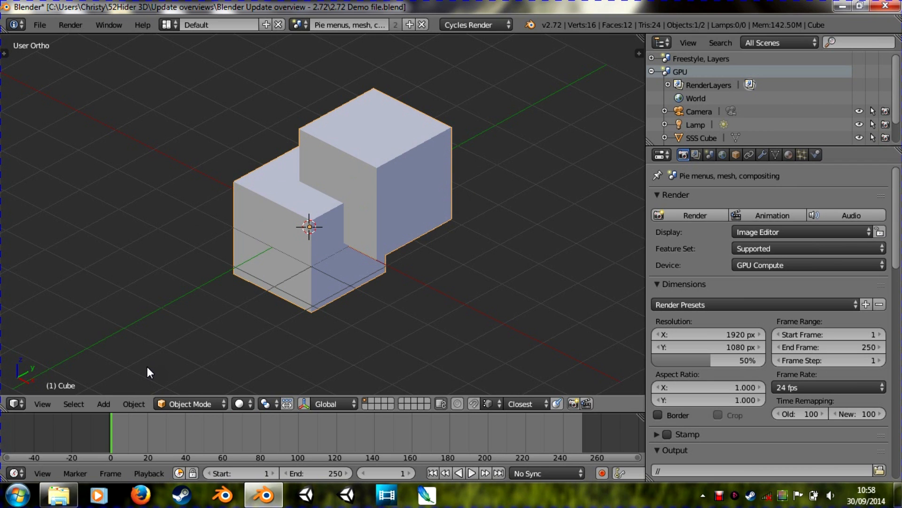
click(189, 403)
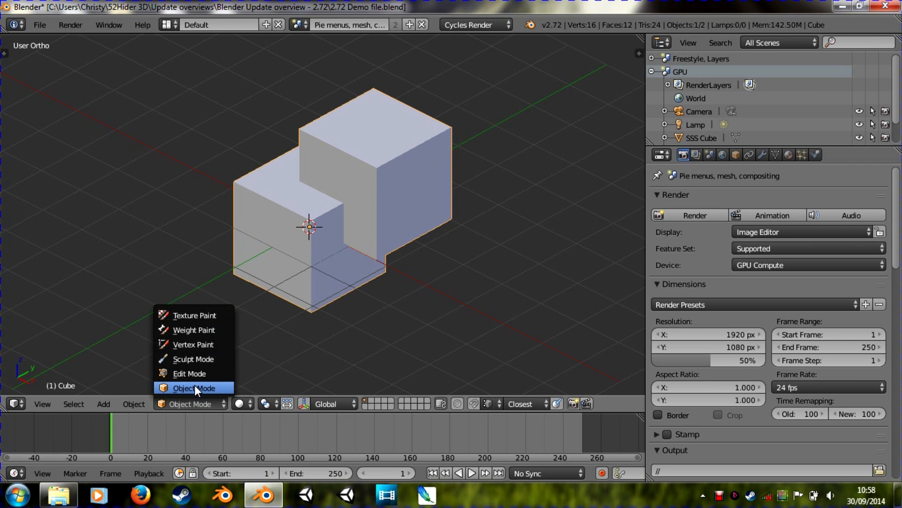
click(194, 387)
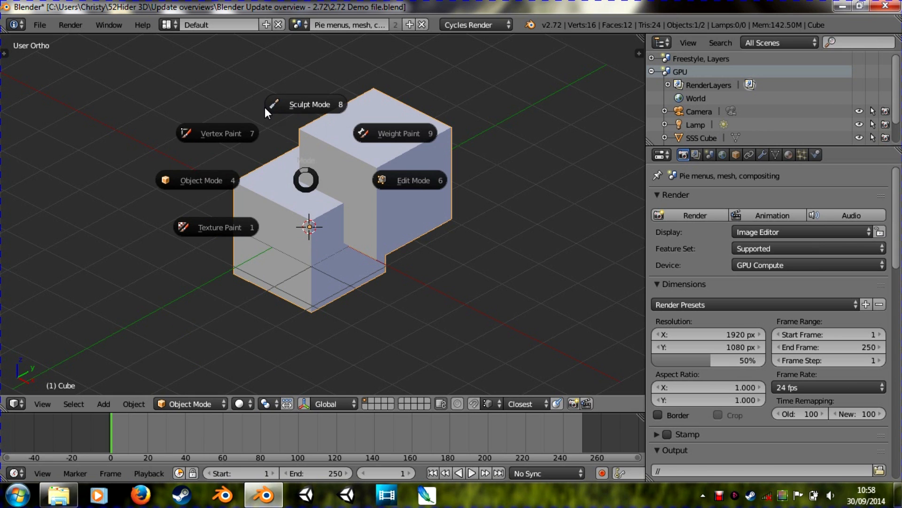
mouse_move(417, 166)
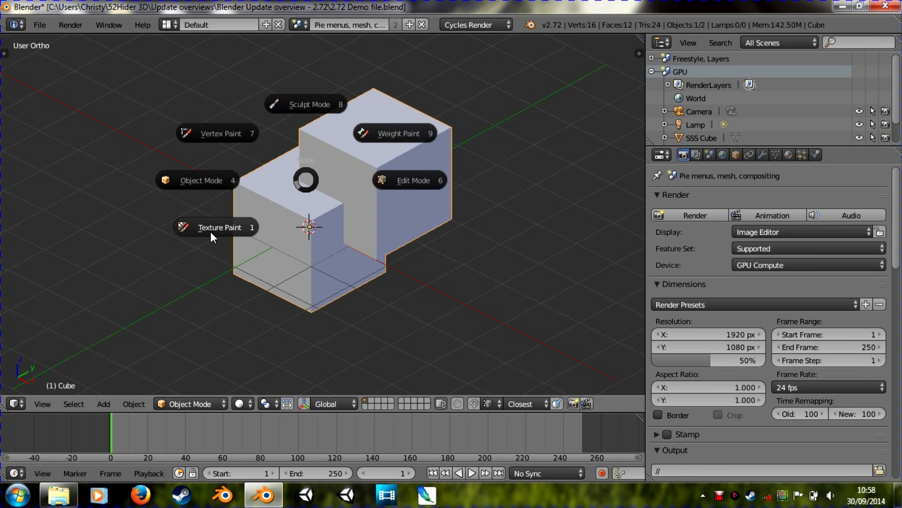
mouse_move(414, 181)
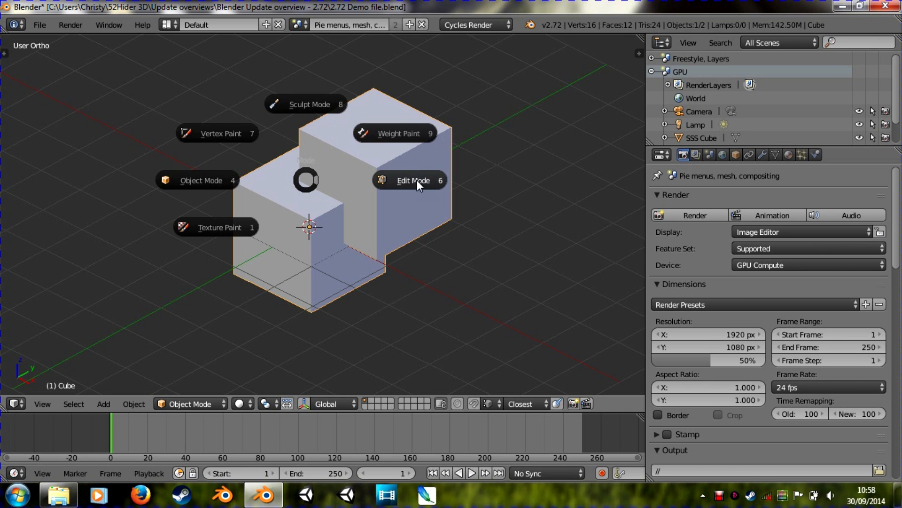
click(413, 181)
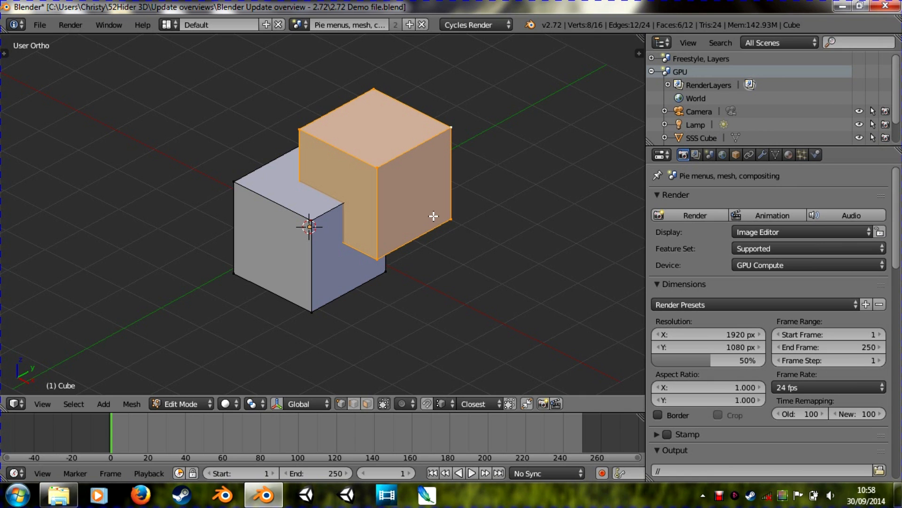
mouse_move(324, 237)
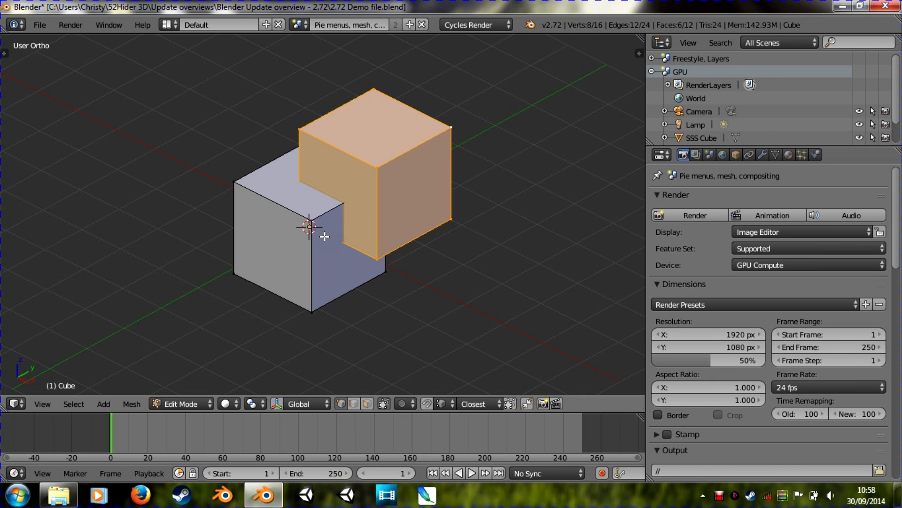
mouse_move(424, 210)
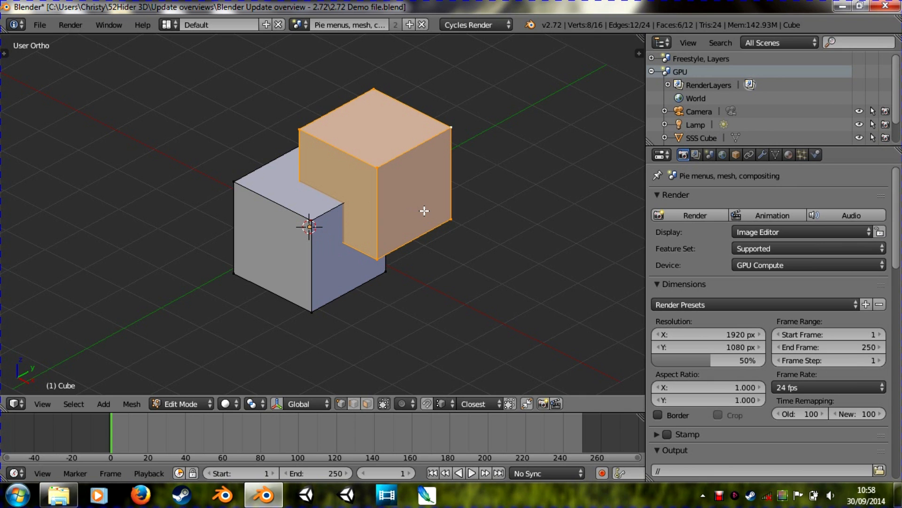
mouse_move(242, 294)
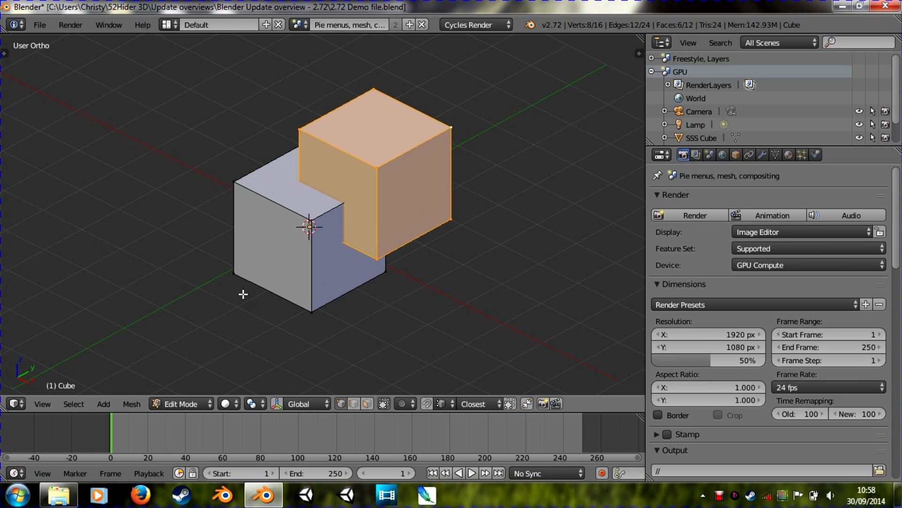
mouse_move(292, 193)
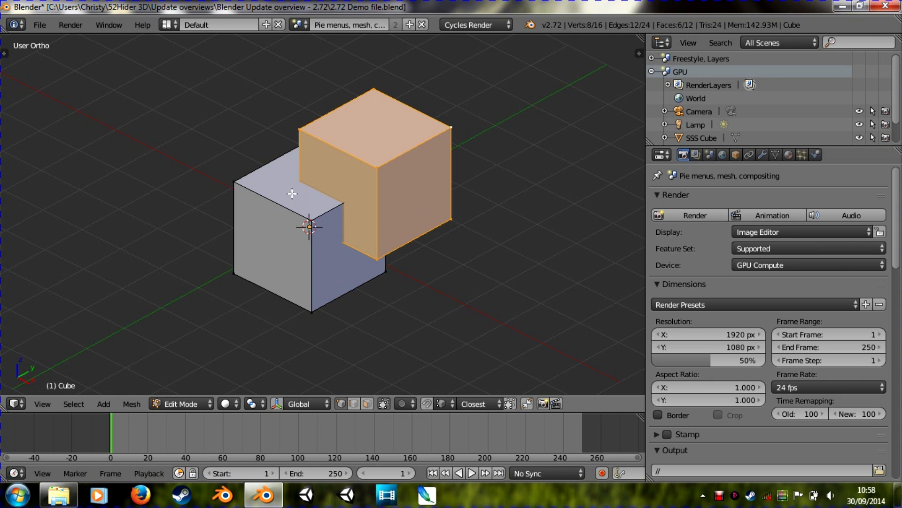
mouse_move(254, 274)
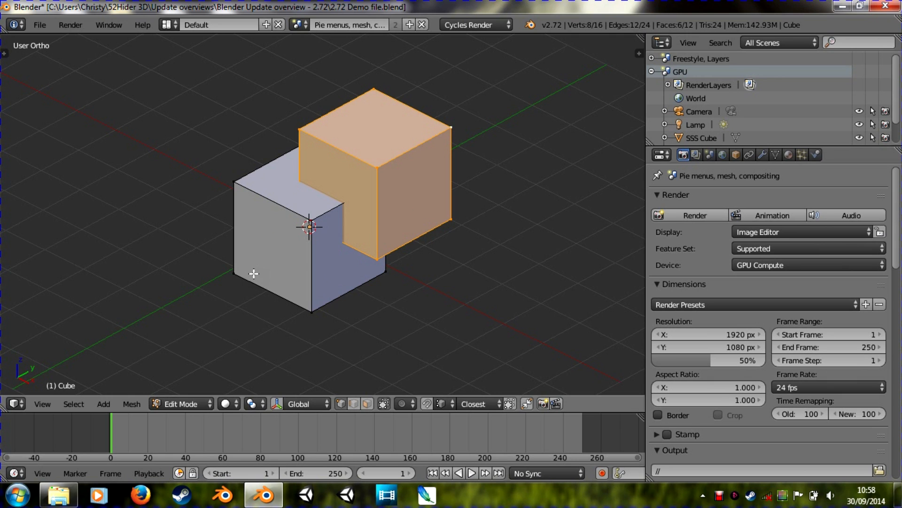
mouse_move(353, 219)
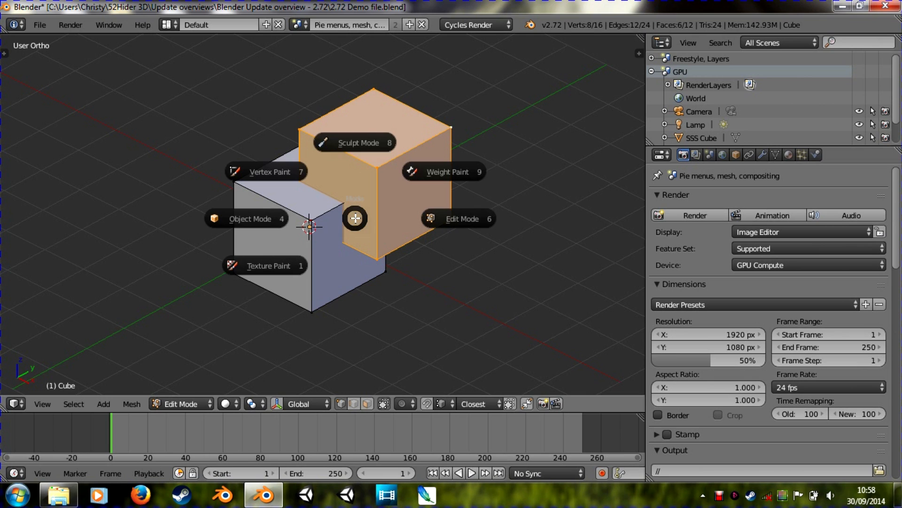
mouse_move(250, 219)
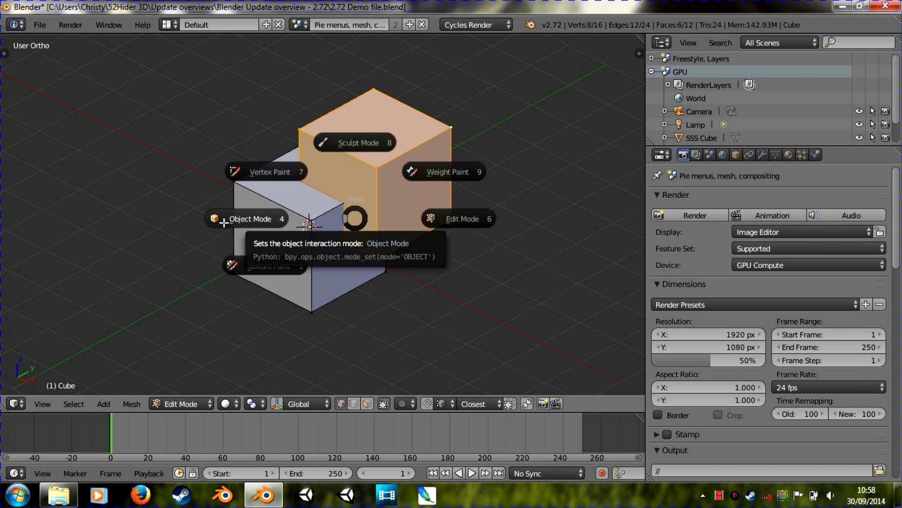
mouse_move(192, 223)
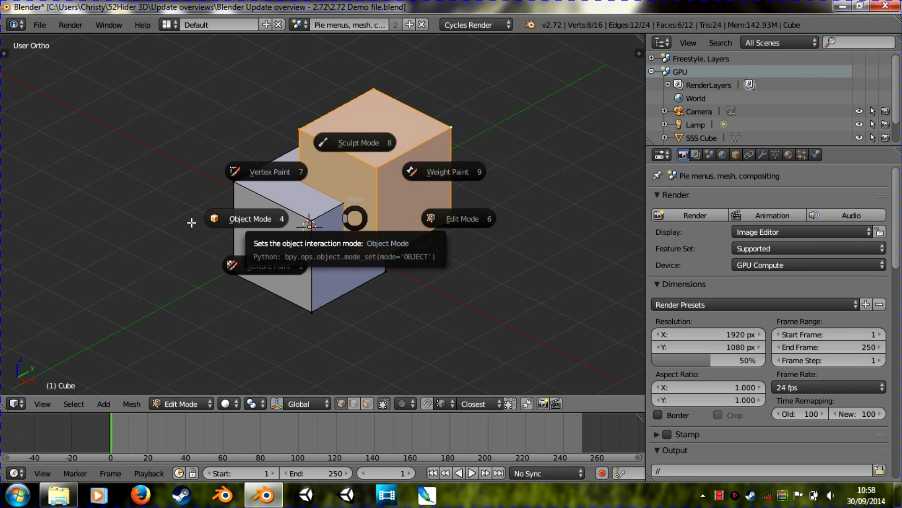
click(250, 219)
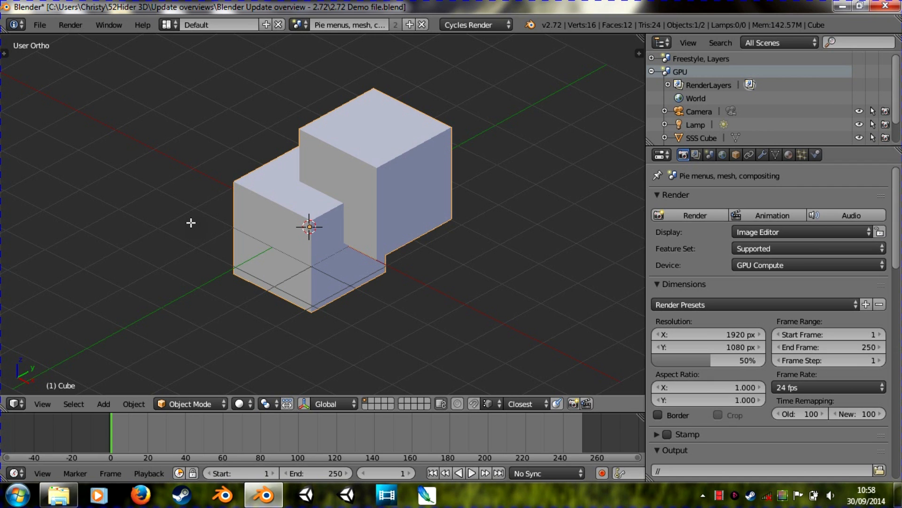
mouse_move(195, 227)
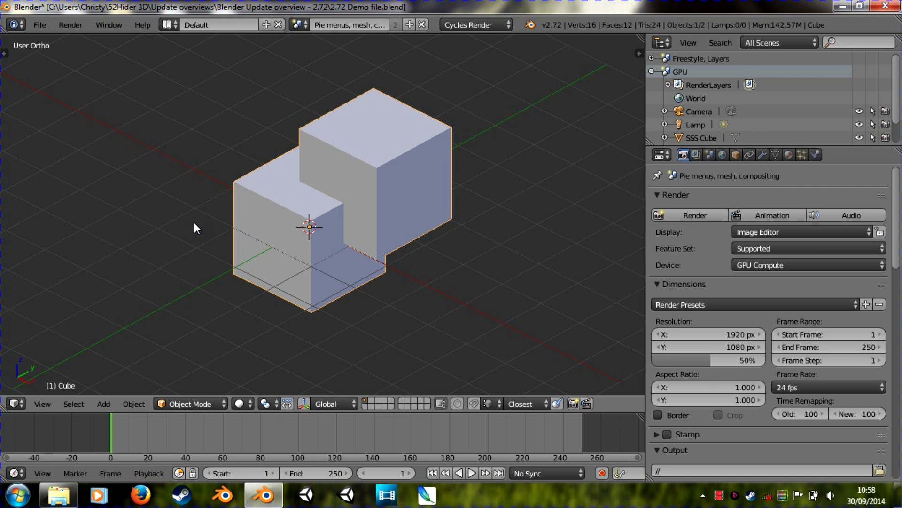
key(Tab)
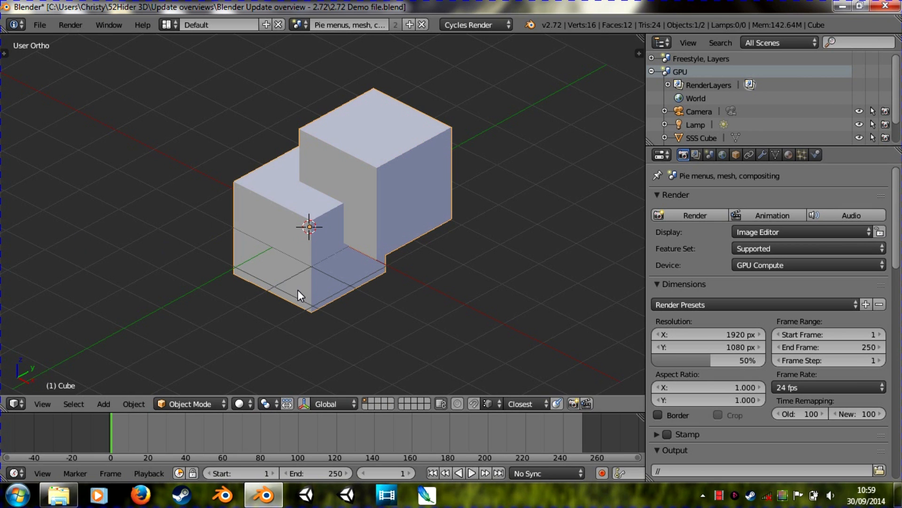
click(190, 403)
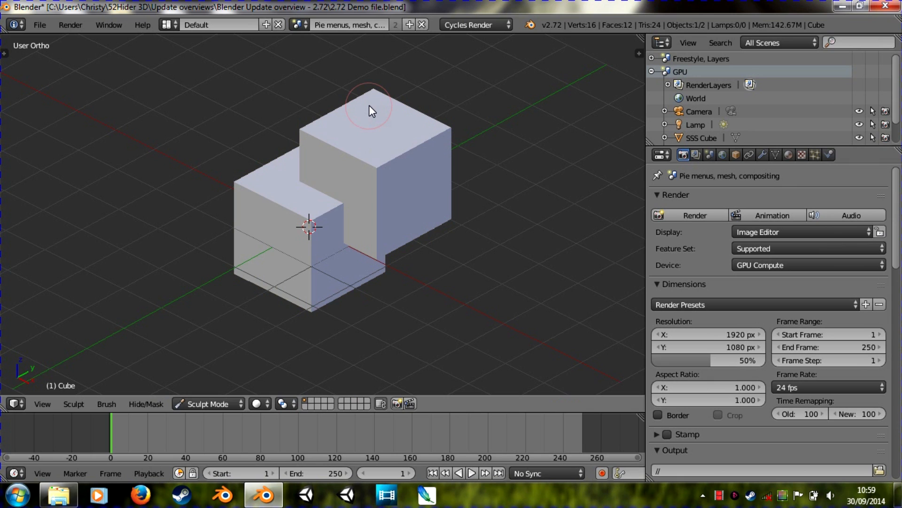
mouse_move(380, 195)
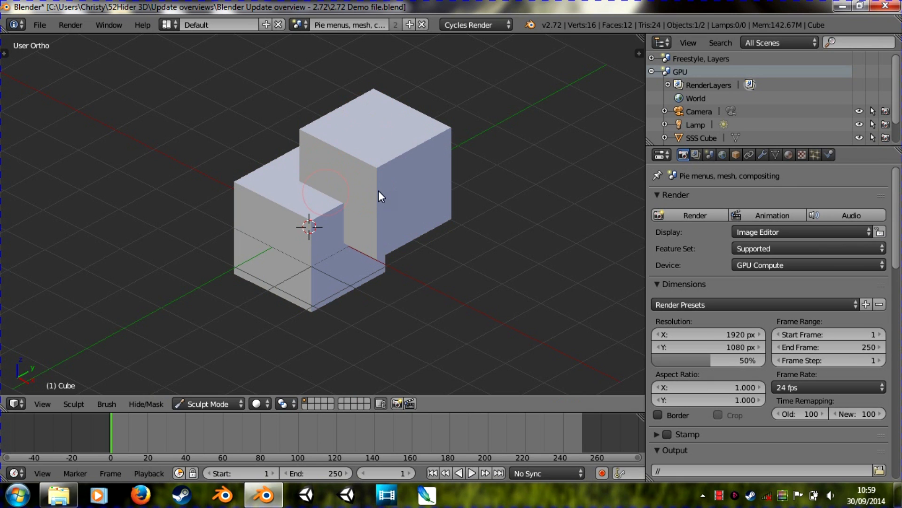
mouse_move(401, 213)
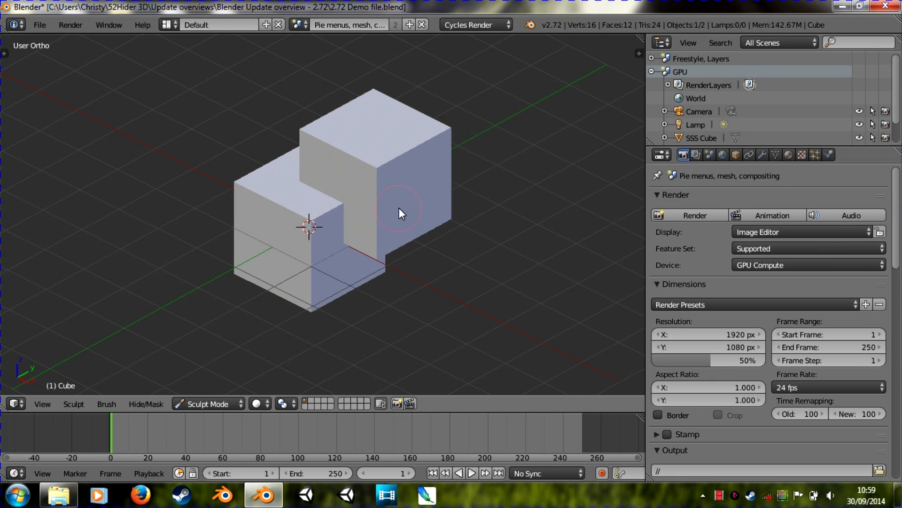
mouse_move(378, 229)
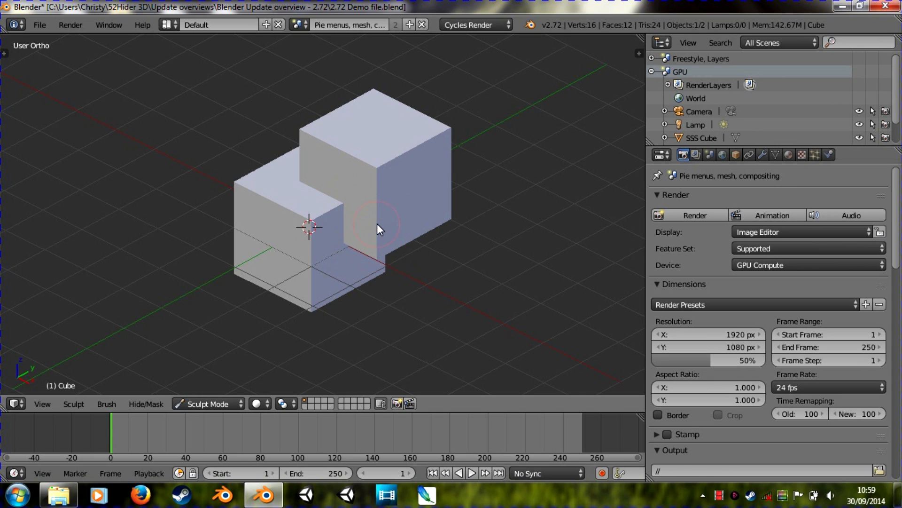
mouse_move(393, 217)
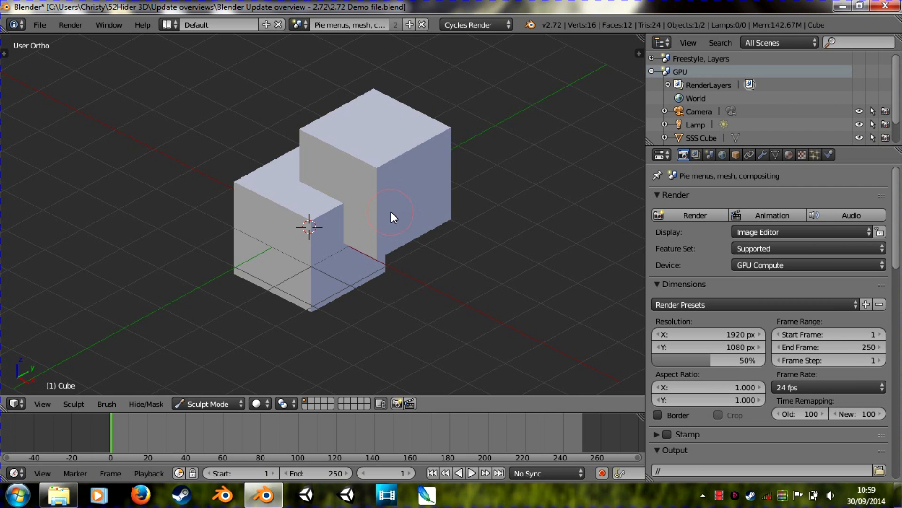
mouse_move(450, 225)
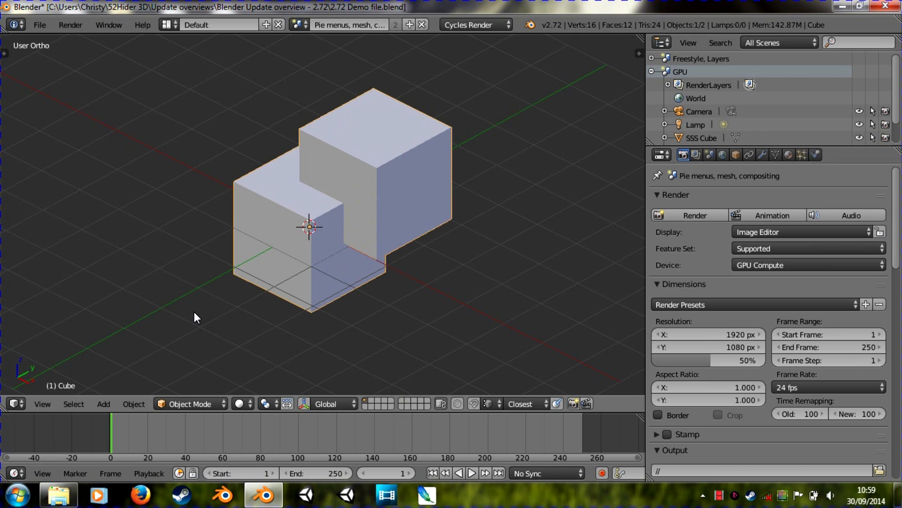
mouse_move(347, 283)
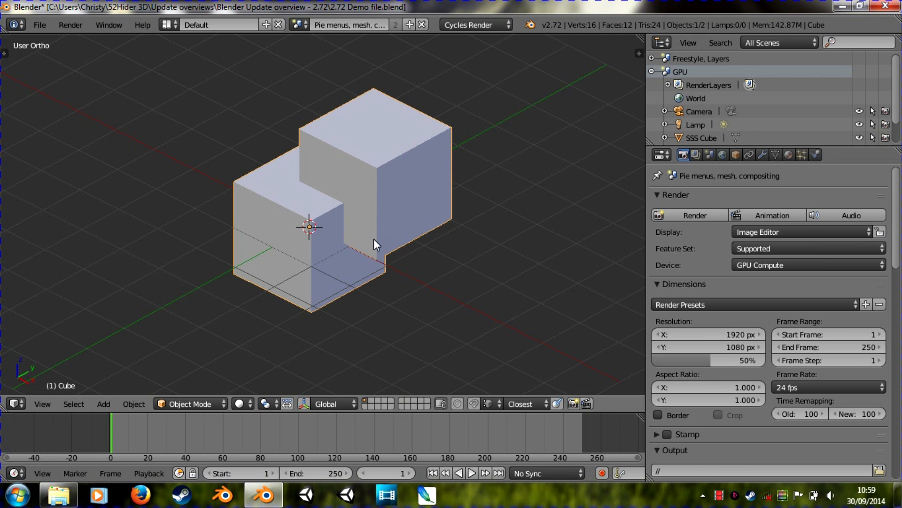
mouse_move(371, 206)
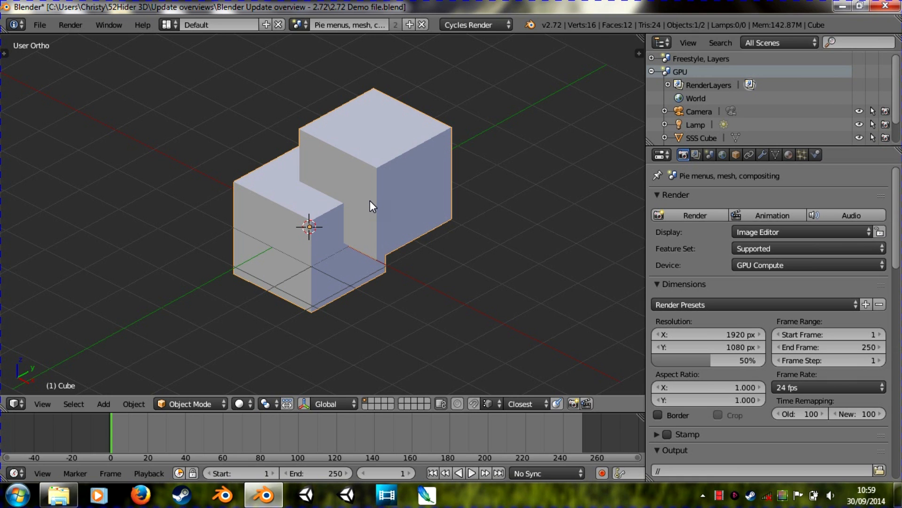
mouse_move(292, 235)
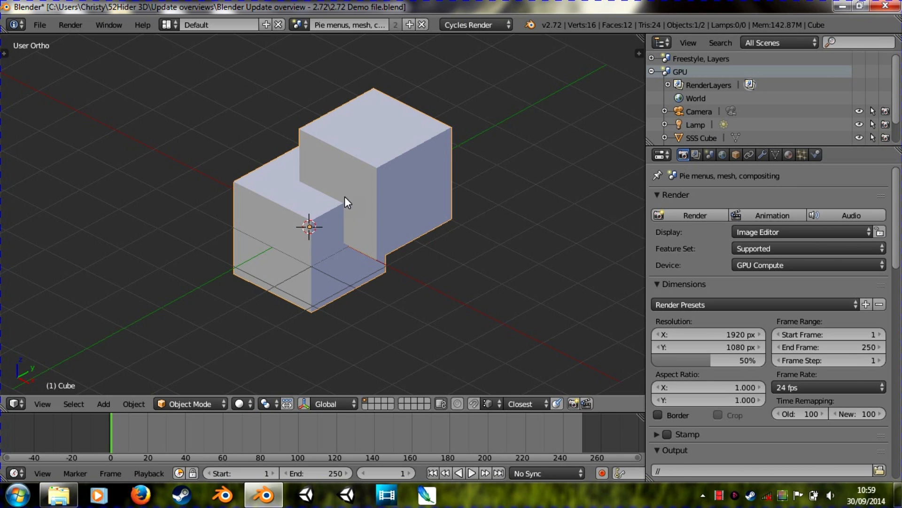
mouse_move(309, 236)
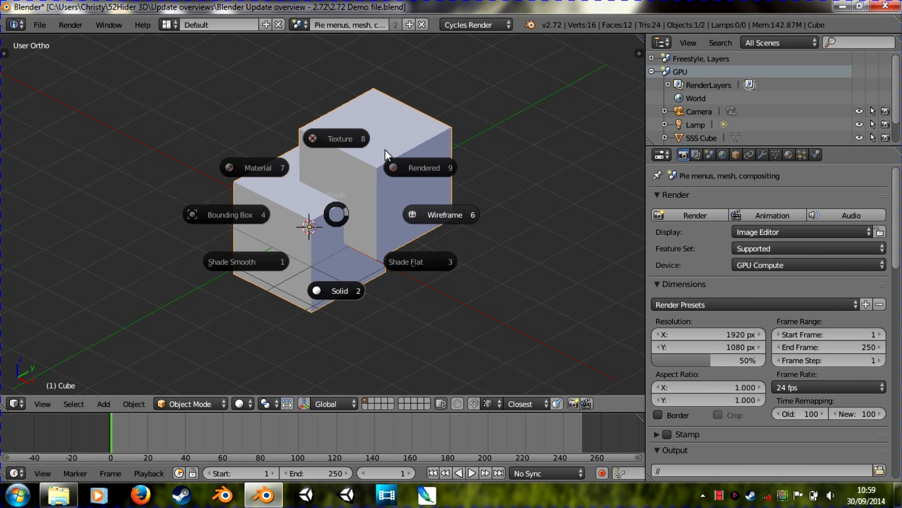
mouse_move(335, 264)
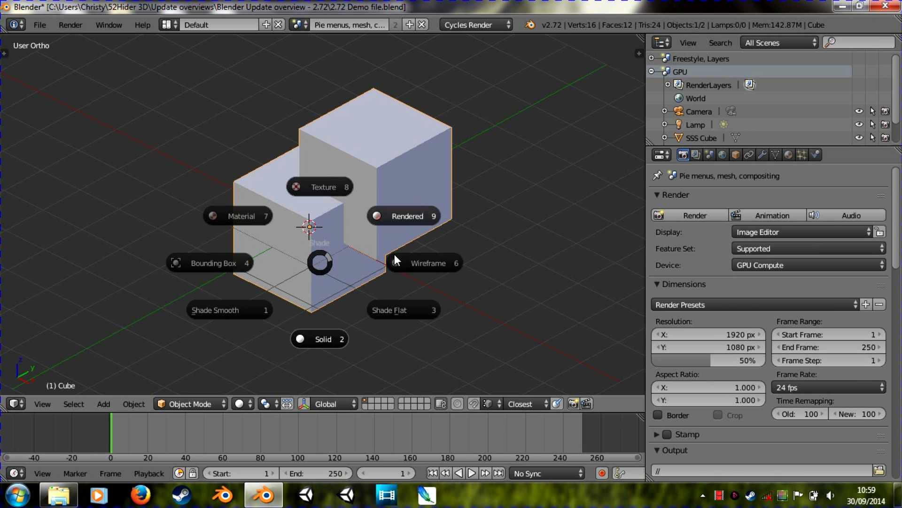
click(416, 263)
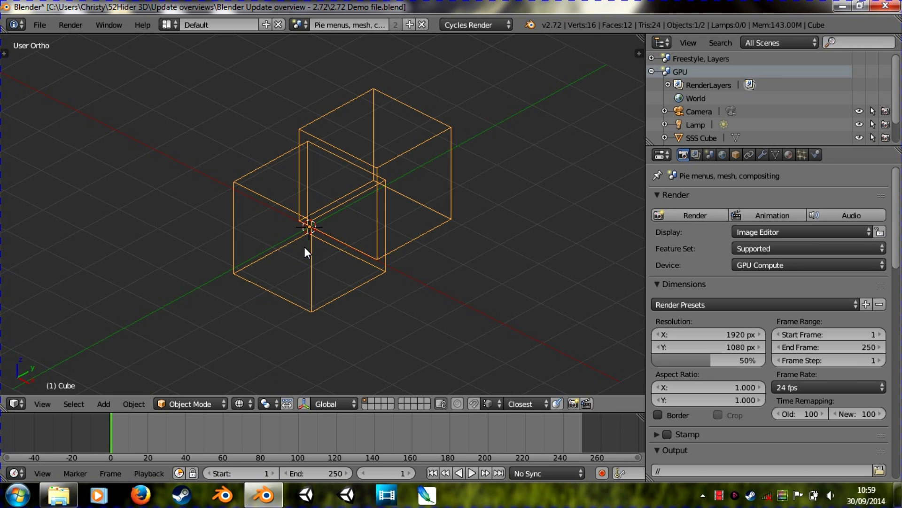
mouse_move(277, 217)
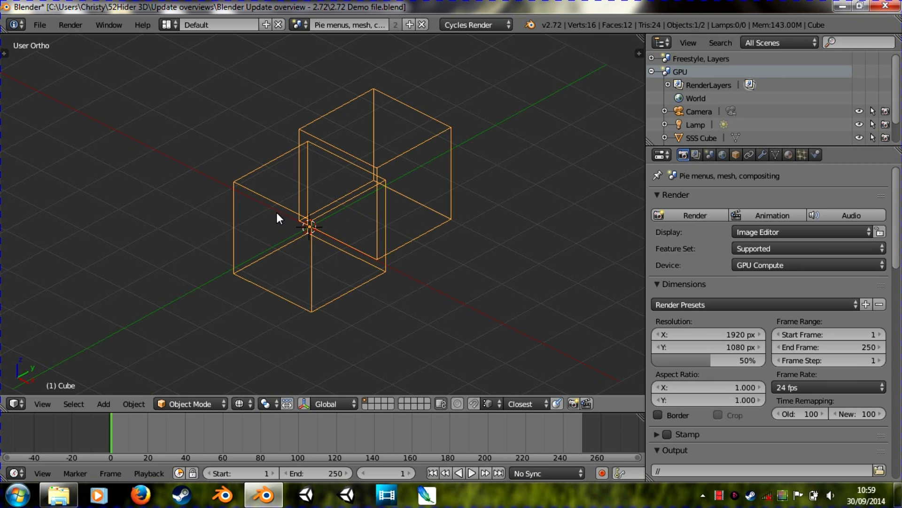
mouse_move(272, 216)
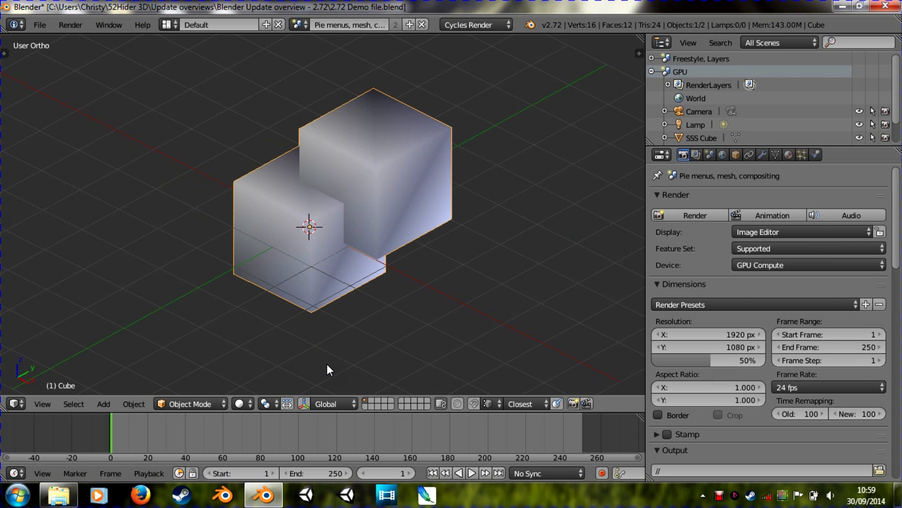
mouse_move(337, 170)
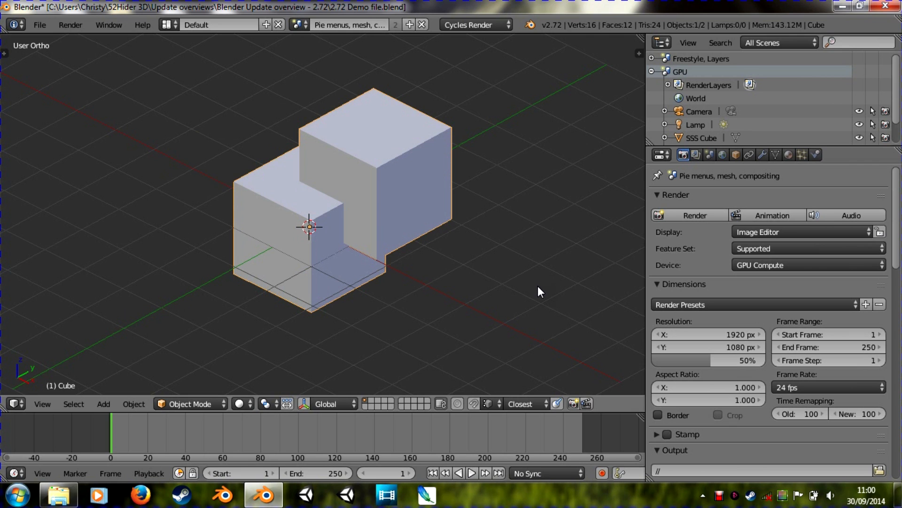
mouse_move(325, 196)
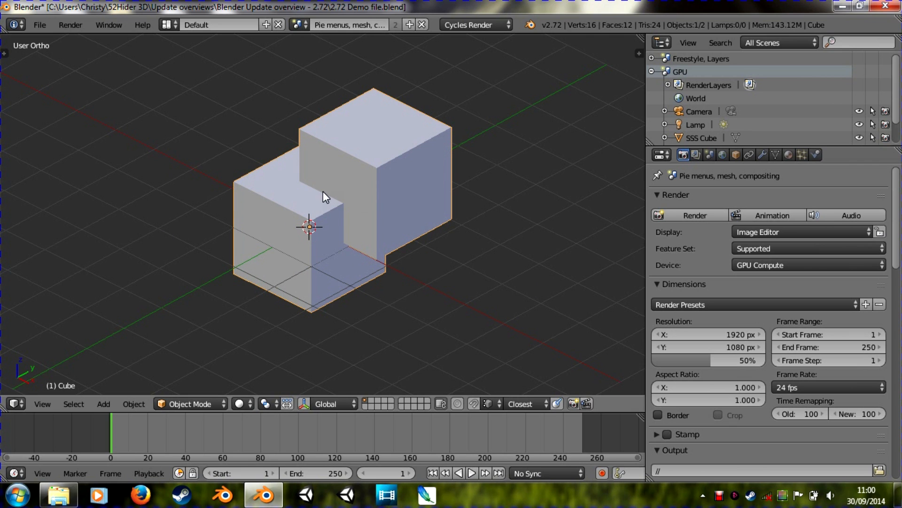
mouse_move(352, 215)
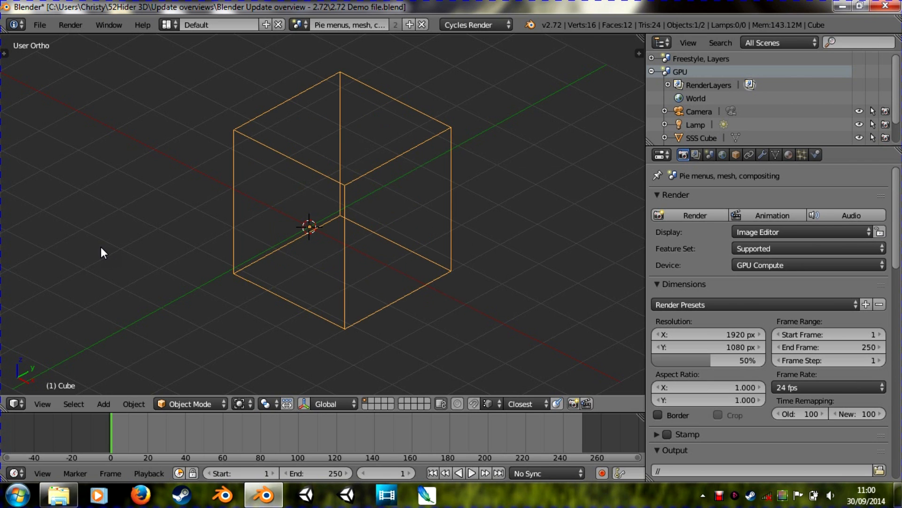
mouse_move(313, 196)
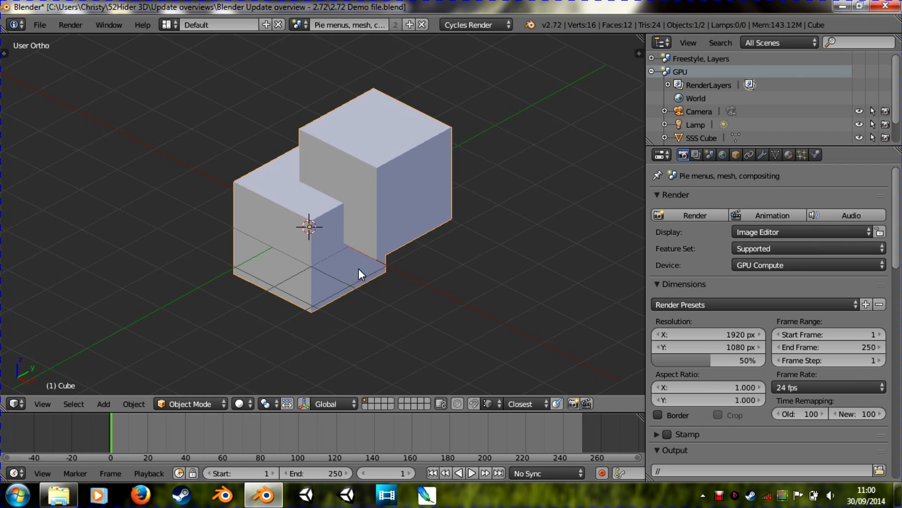
mouse_move(355, 256)
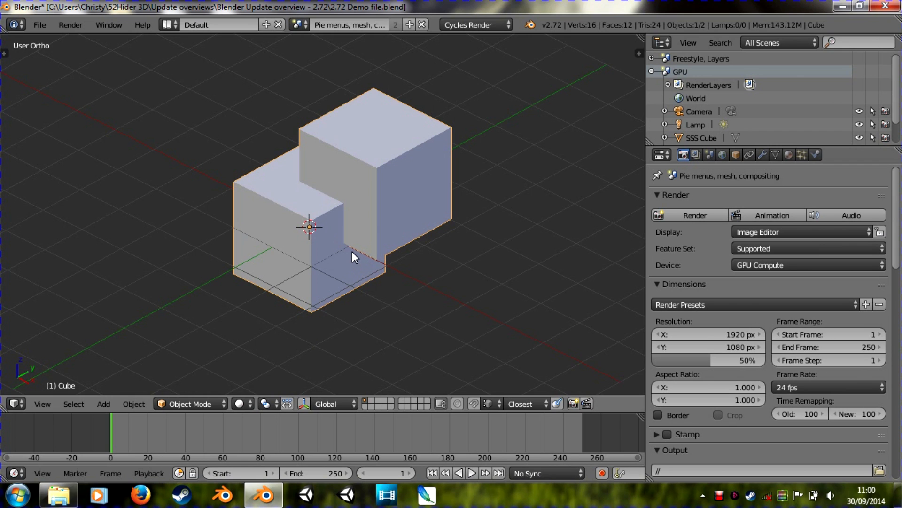
mouse_move(353, 250)
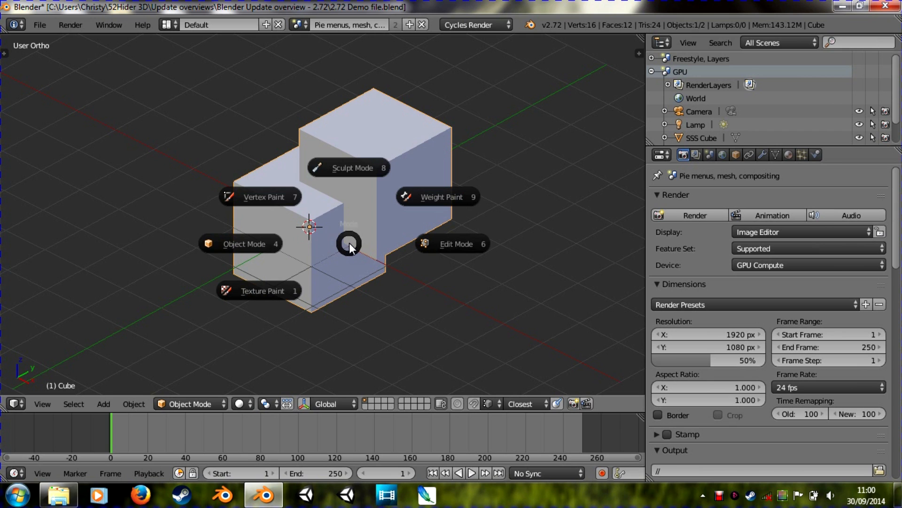
mouse_move(315, 260)
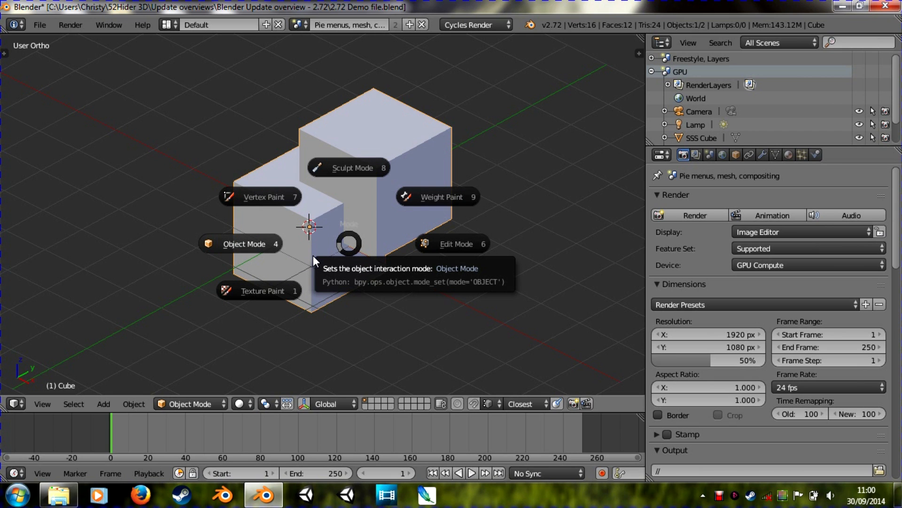
mouse_move(293, 285)
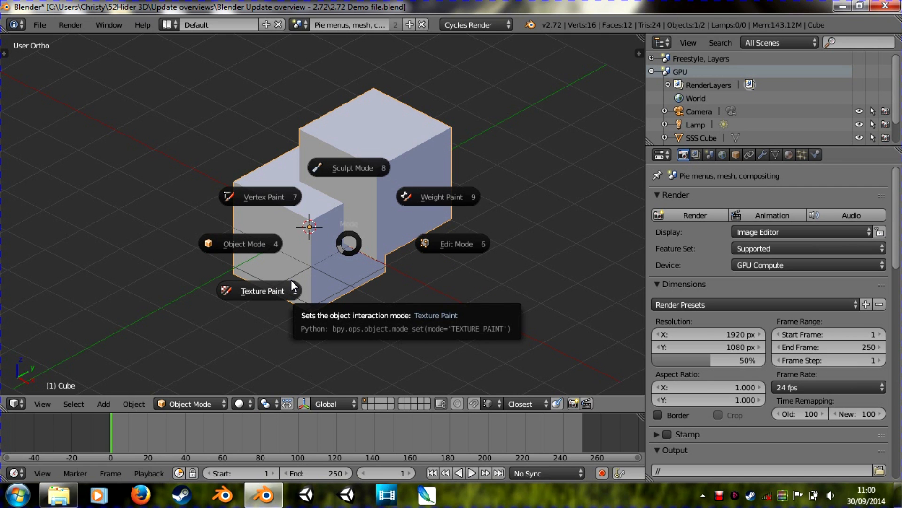
mouse_move(271, 253)
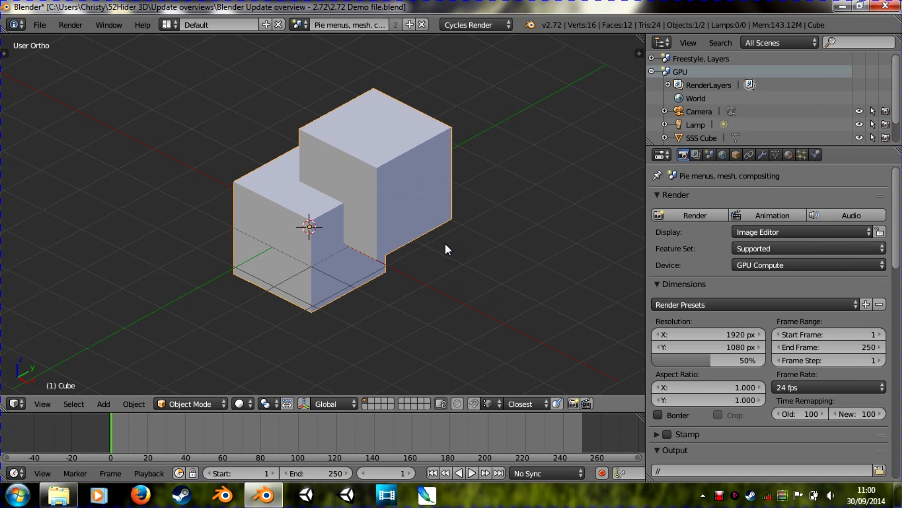
mouse_move(404, 252)
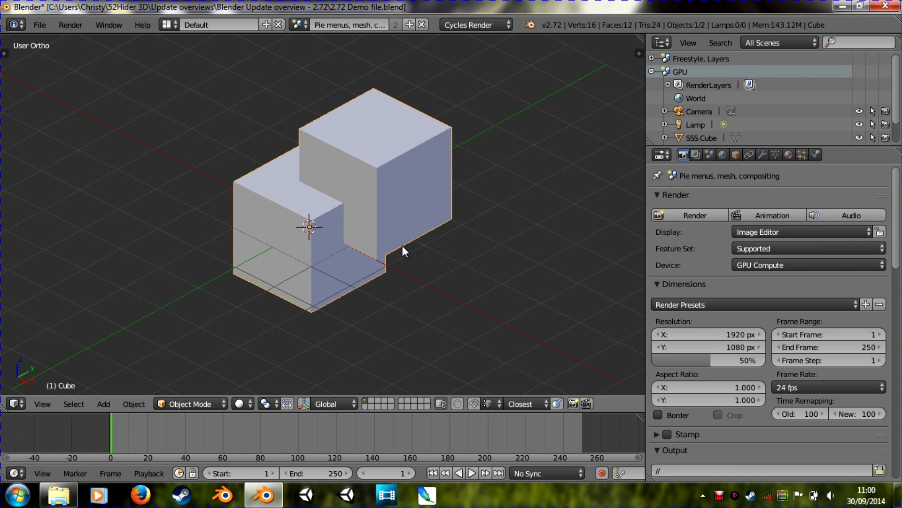
mouse_move(403, 252)
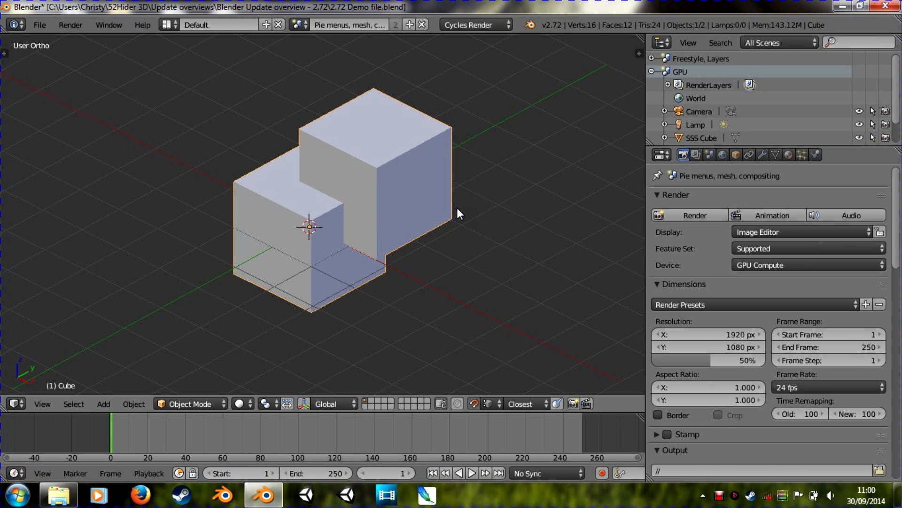
mouse_move(315, 304)
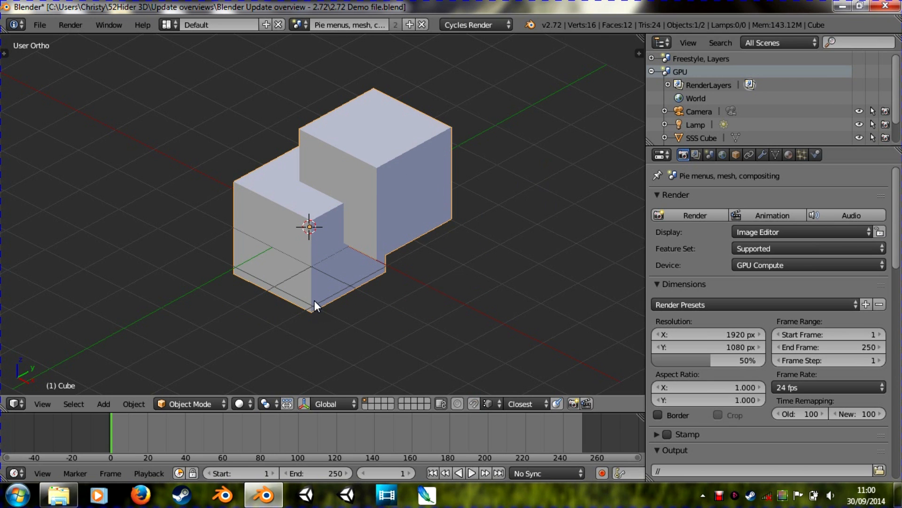
mouse_move(319, 296)
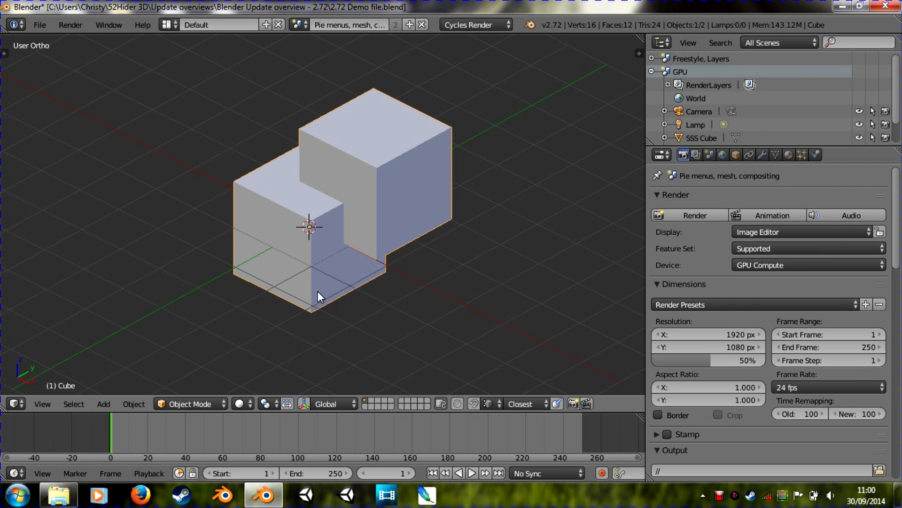
- View the stepped model from below, then the front, and return to Object Mode
key(7)
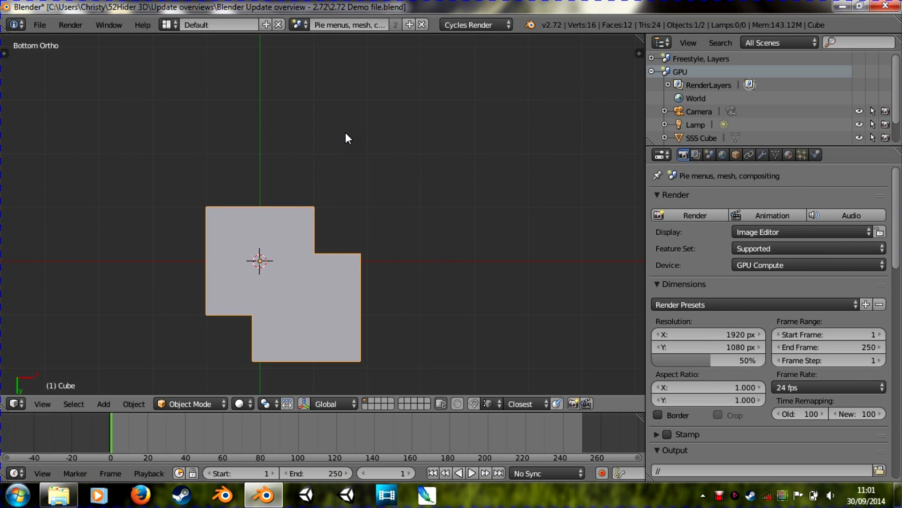
key(1)
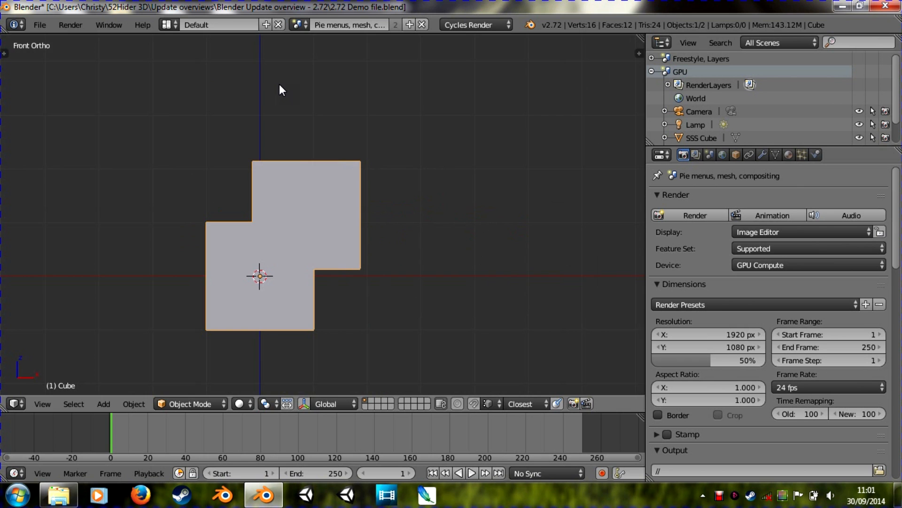
mouse_move(318, 215)
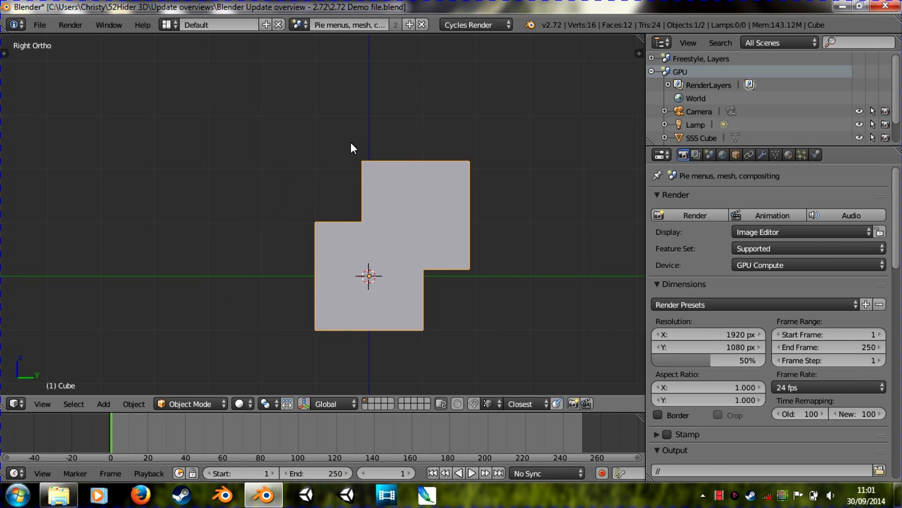
mouse_move(330, 209)
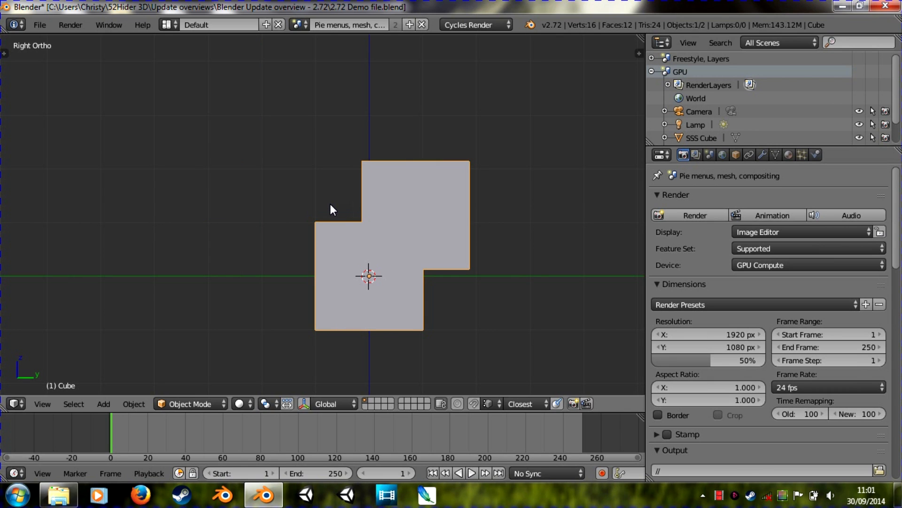
mouse_move(320, 224)
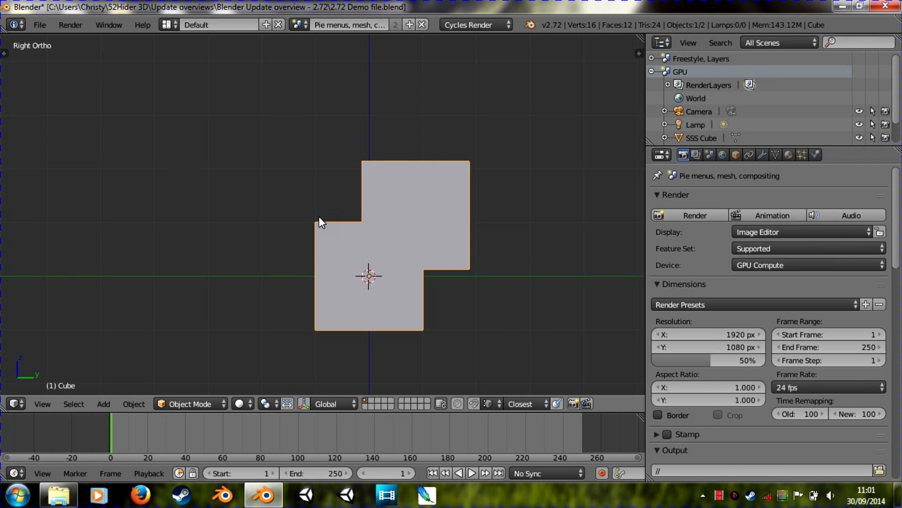
mouse_move(412, 233)
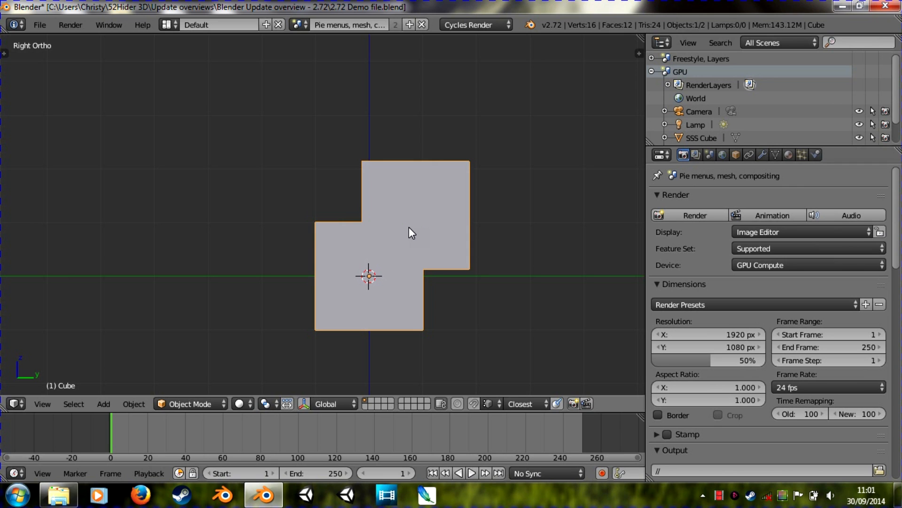
mouse_move(311, 257)
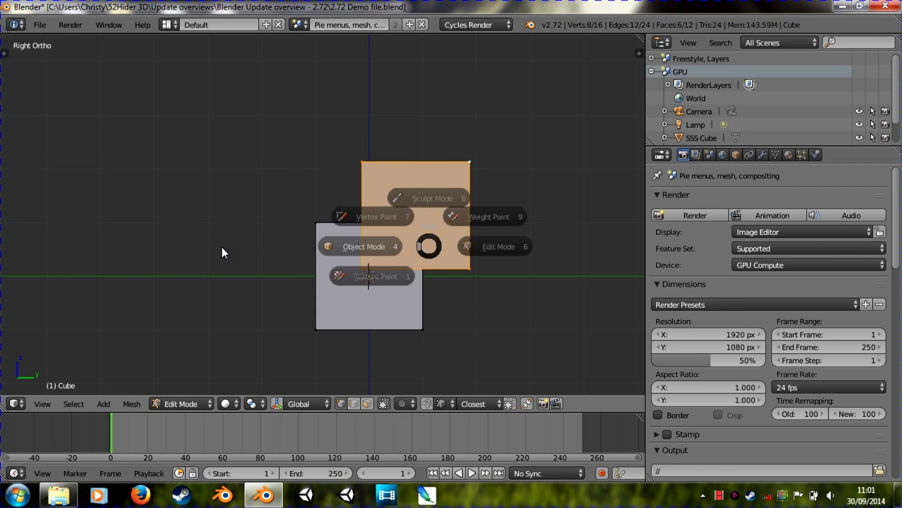
click(364, 247)
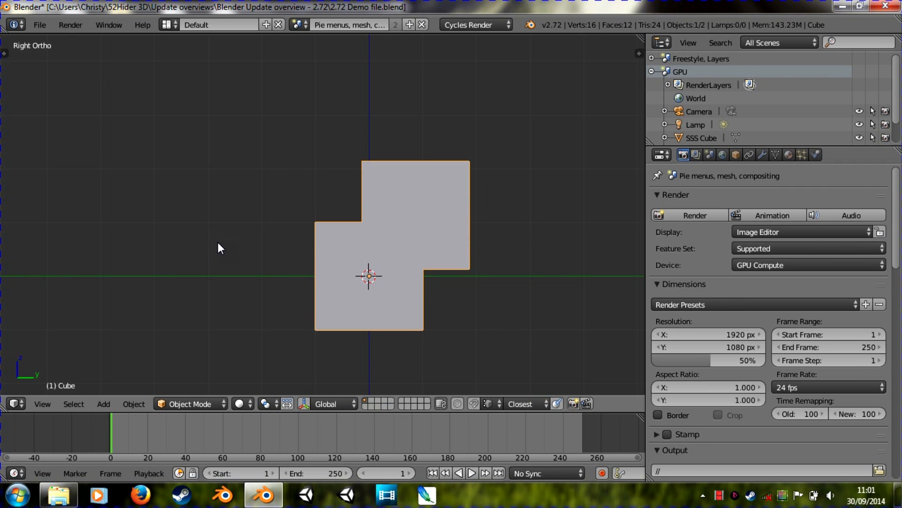
mouse_move(225, 248)
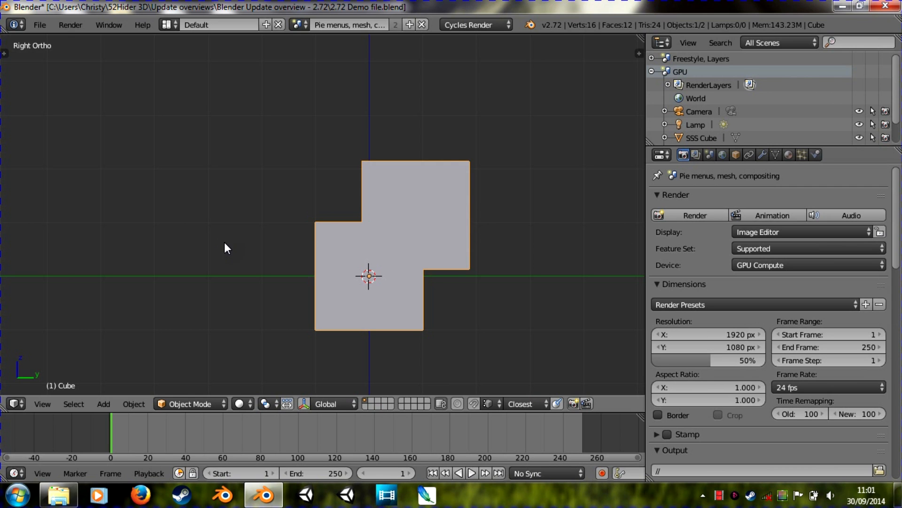
mouse_move(338, 240)
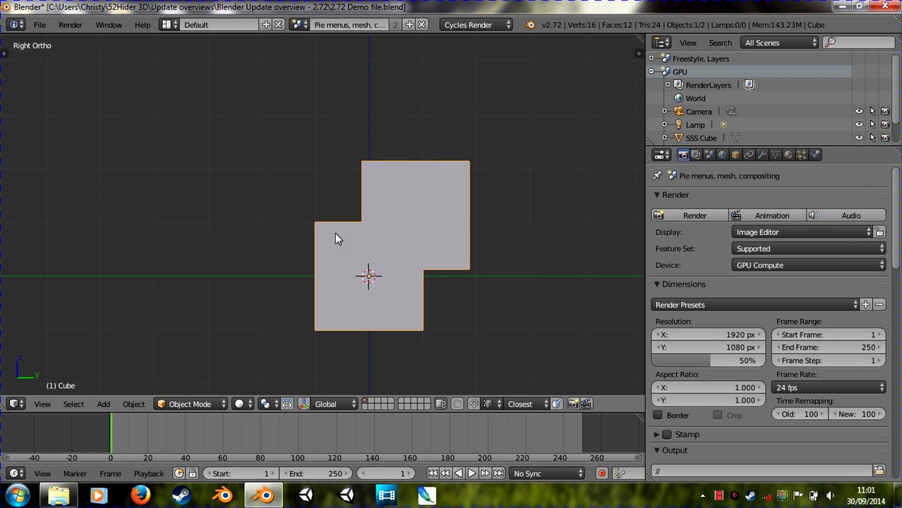
mouse_move(339, 156)
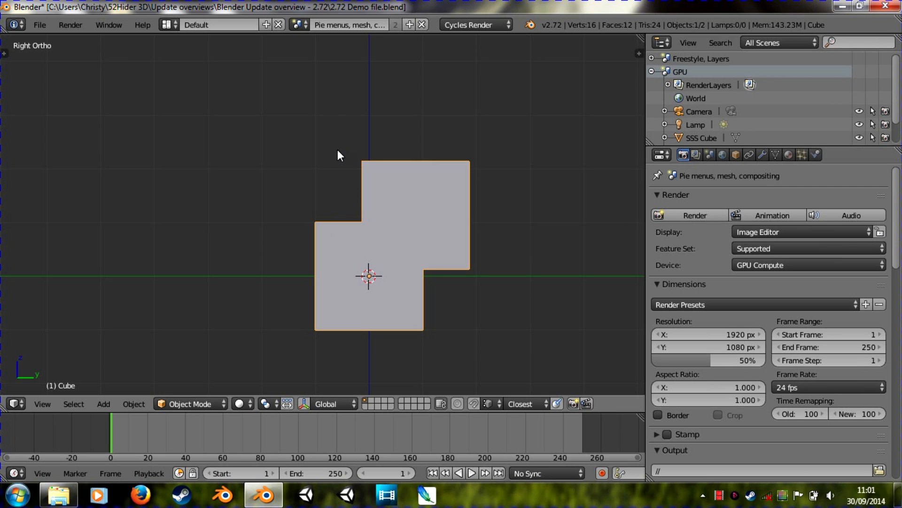
mouse_move(330, 232)
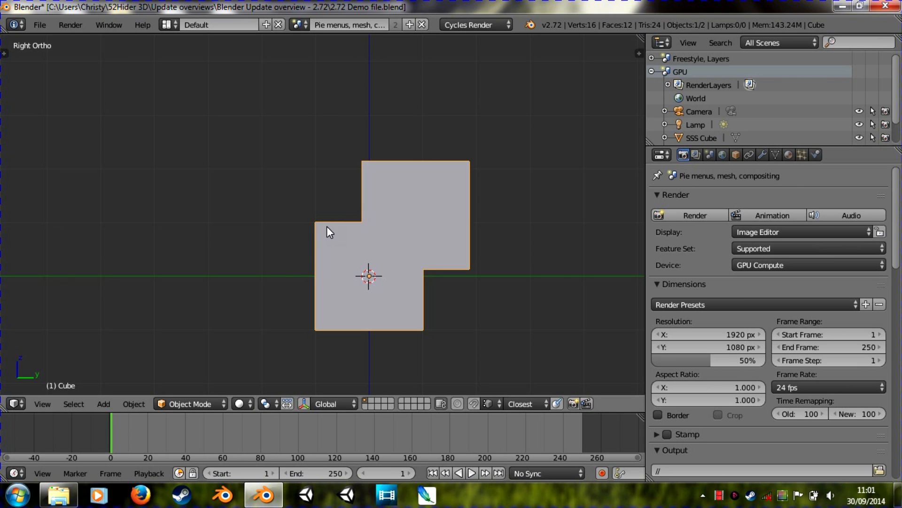
- Enter Edit Mode on the cube mesh and pick out the rear cube's geometry
key(Tab)
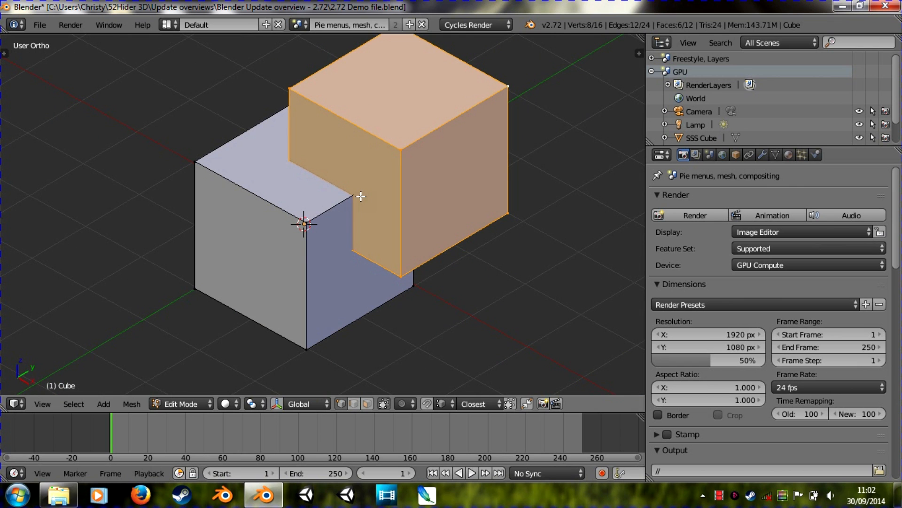
mouse_move(365, 168)
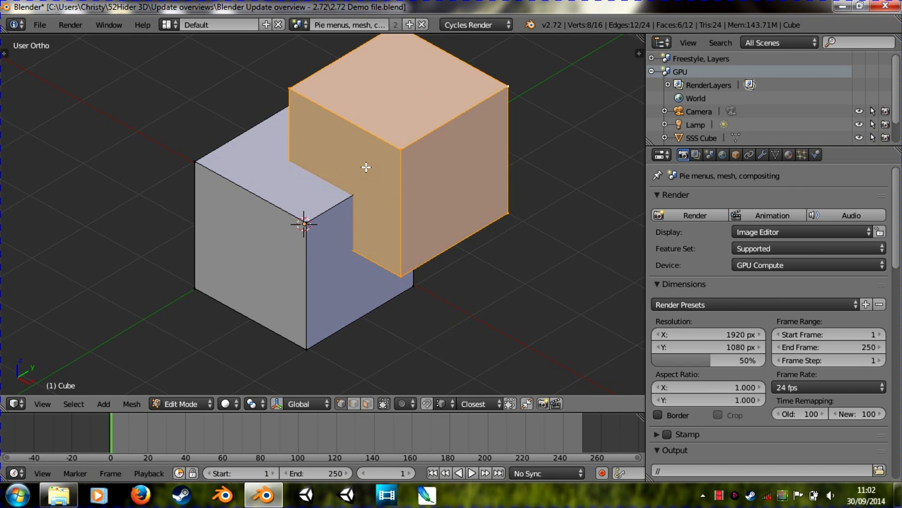
mouse_move(376, 191)
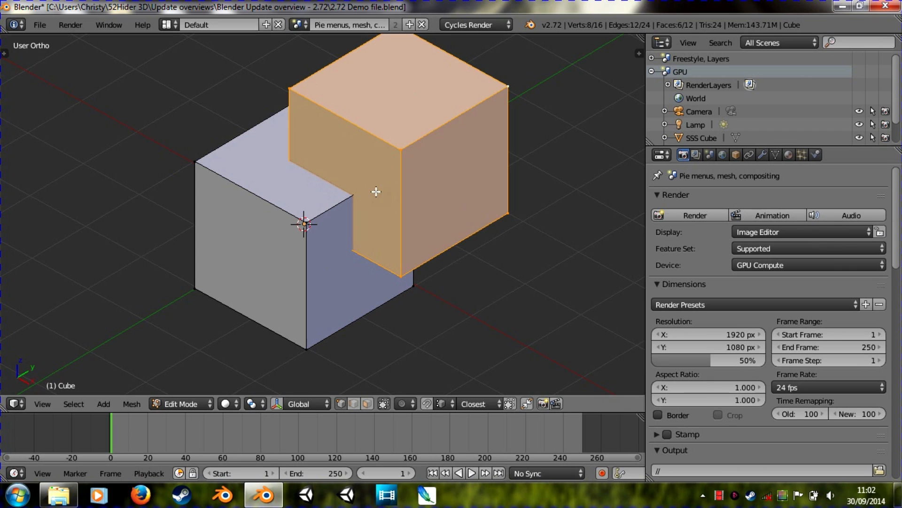
scroll(up, 3)
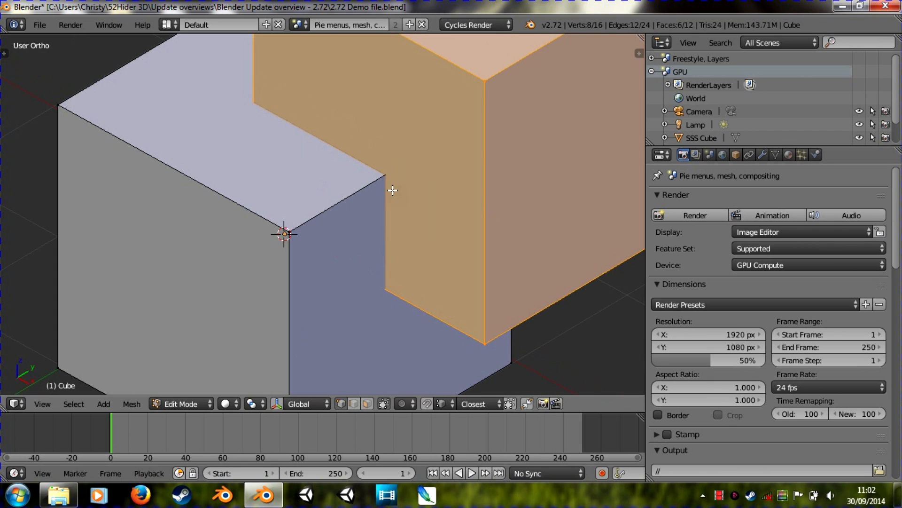
mouse_move(396, 205)
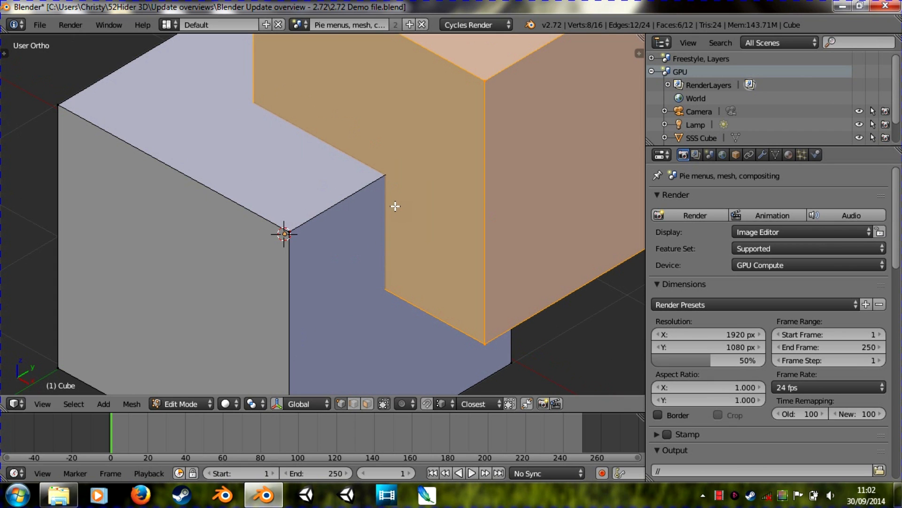
mouse_move(379, 280)
text(inter)
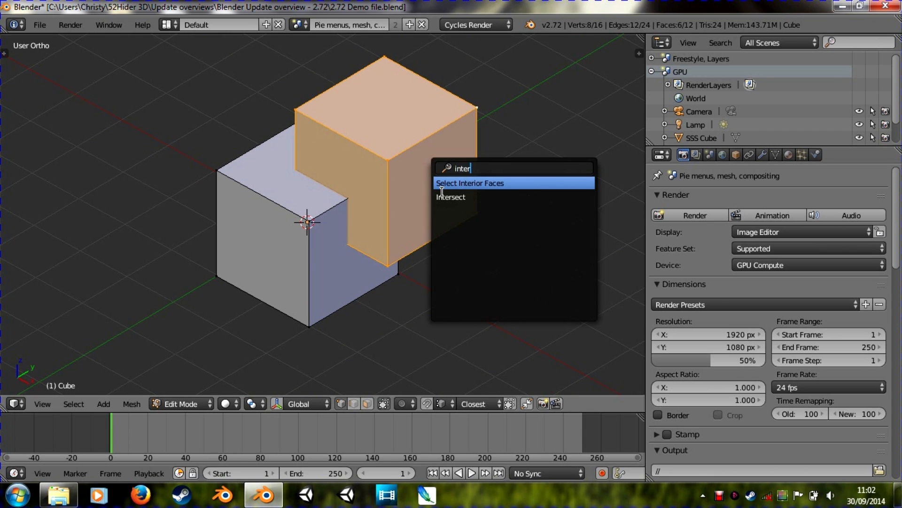
- Run Intersect with Source set to Selected/Unselected, cutting the selected cube against the other
text(s)
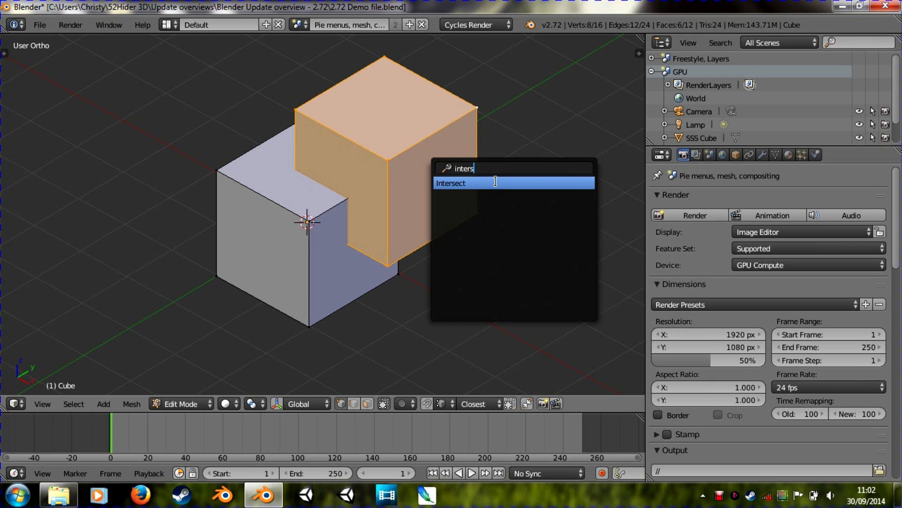
mouse_move(488, 188)
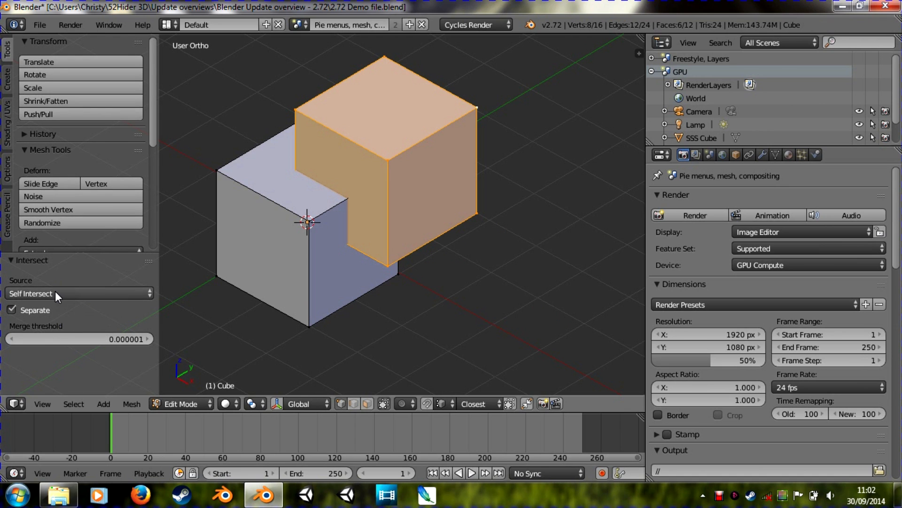
click(78, 294)
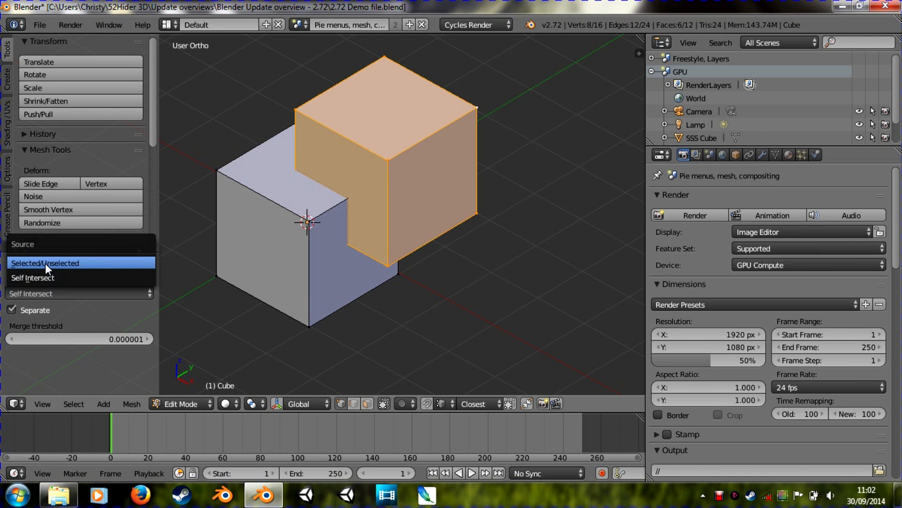
click(44, 262)
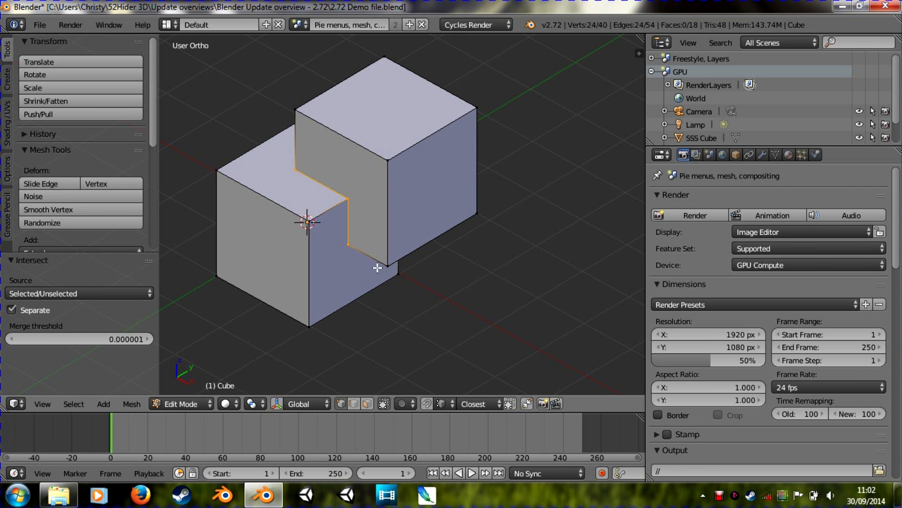
mouse_move(368, 57)
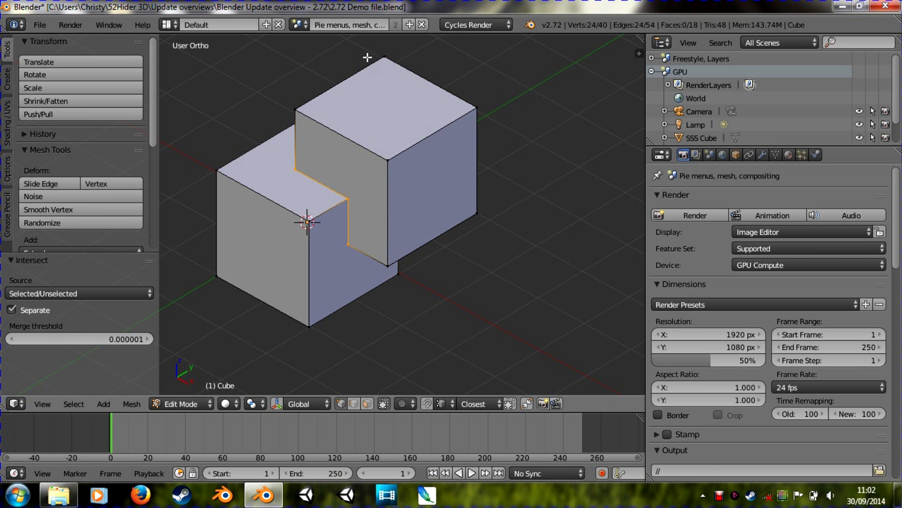
mouse_move(441, 185)
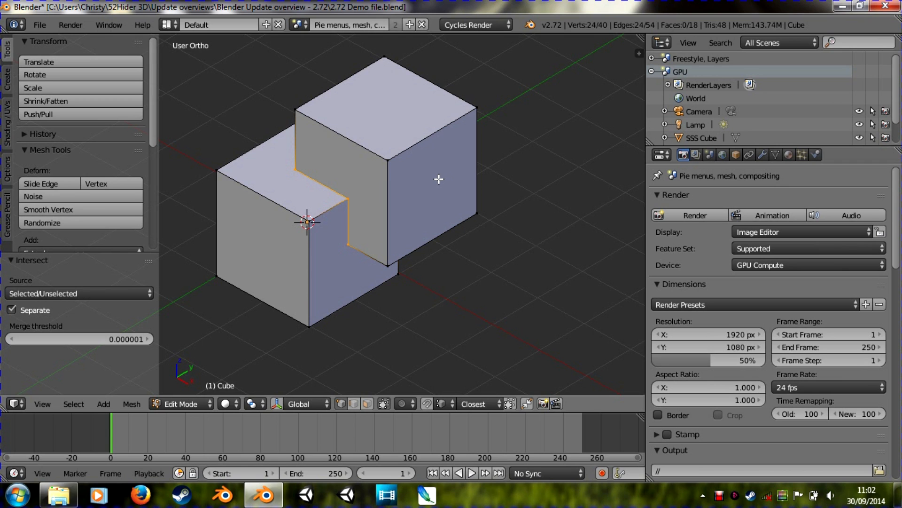
mouse_move(396, 165)
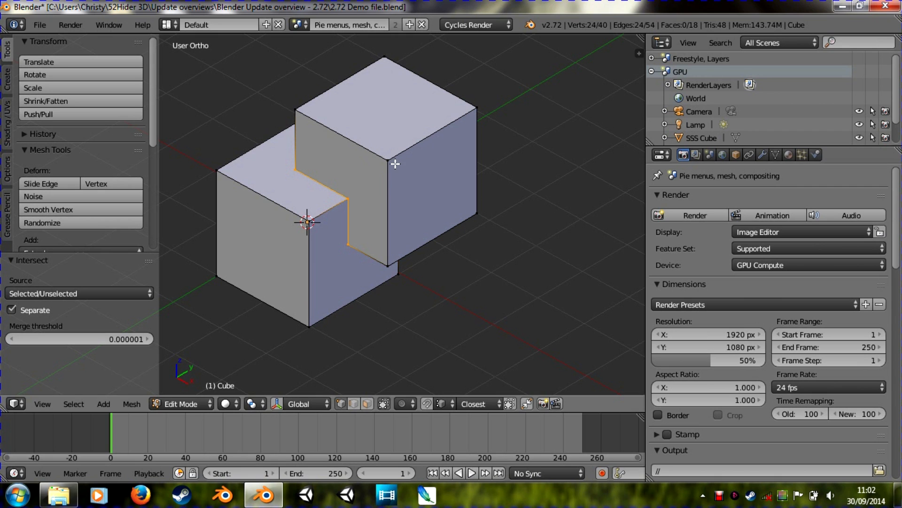
mouse_move(383, 213)
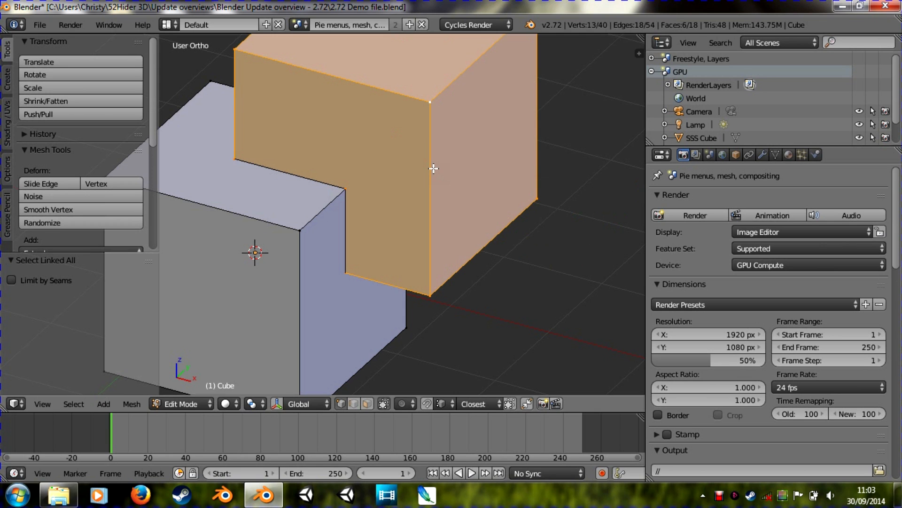
- Select the whole mesh and Remove Doubles, leaving one joined shape of 22 vertices
key(a)
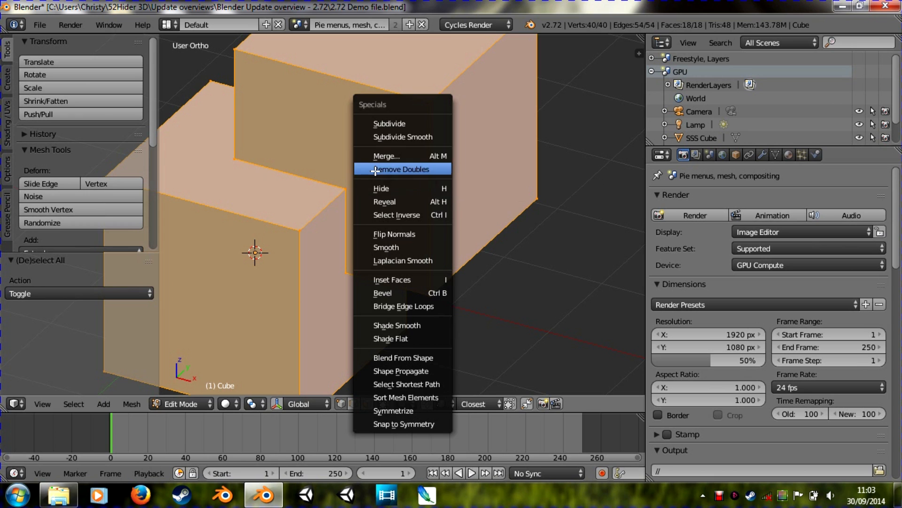
click(402, 168)
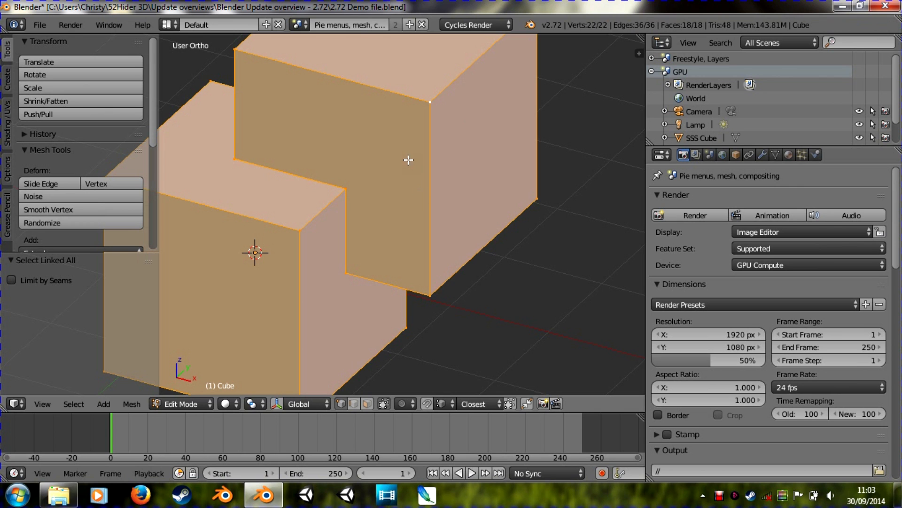
mouse_move(369, 186)
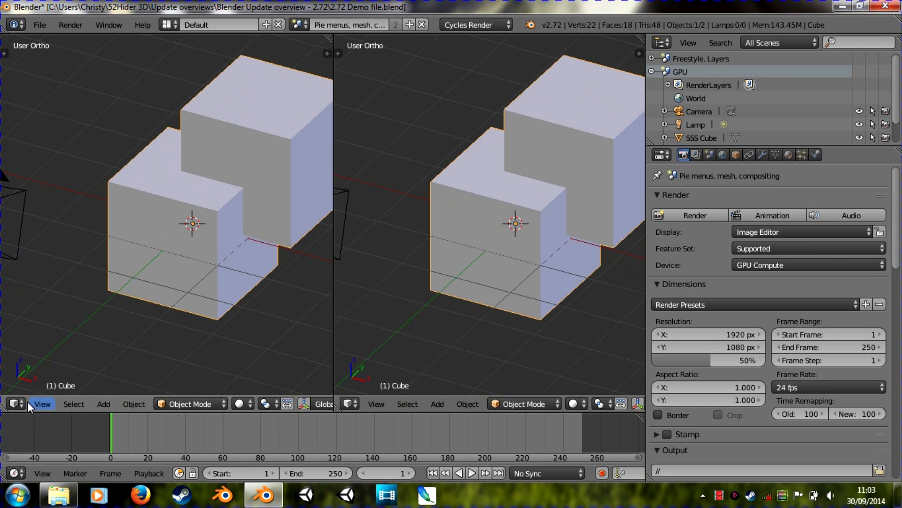
- Make the left area a Compositing node editor and the right area a UV/Image Editor showing the render
click(14, 403)
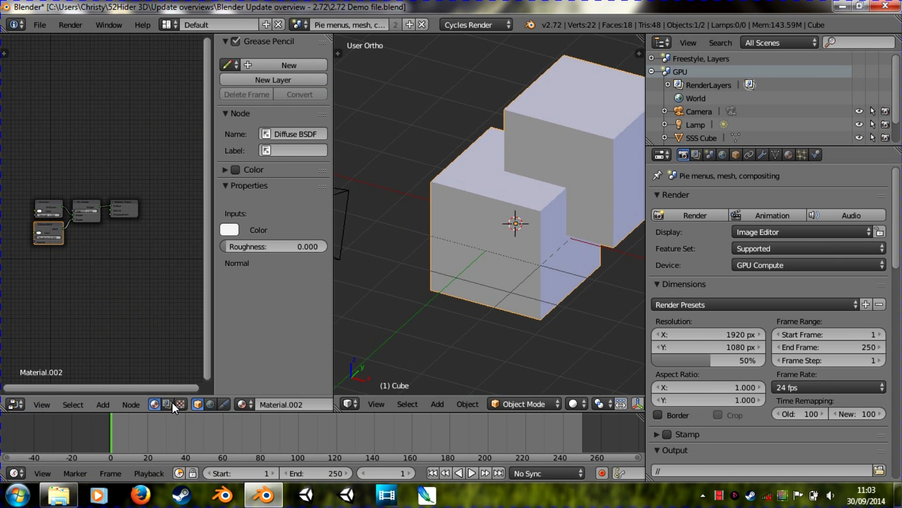
click(166, 404)
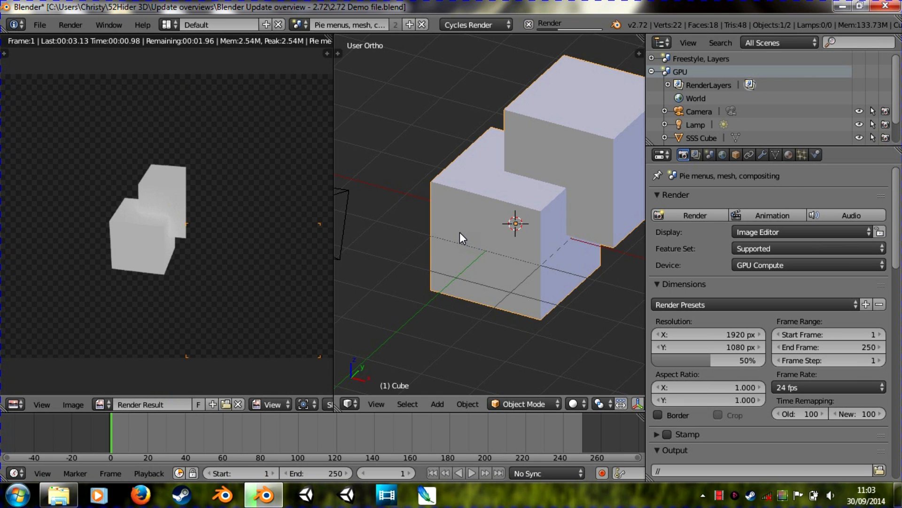
click(349, 404)
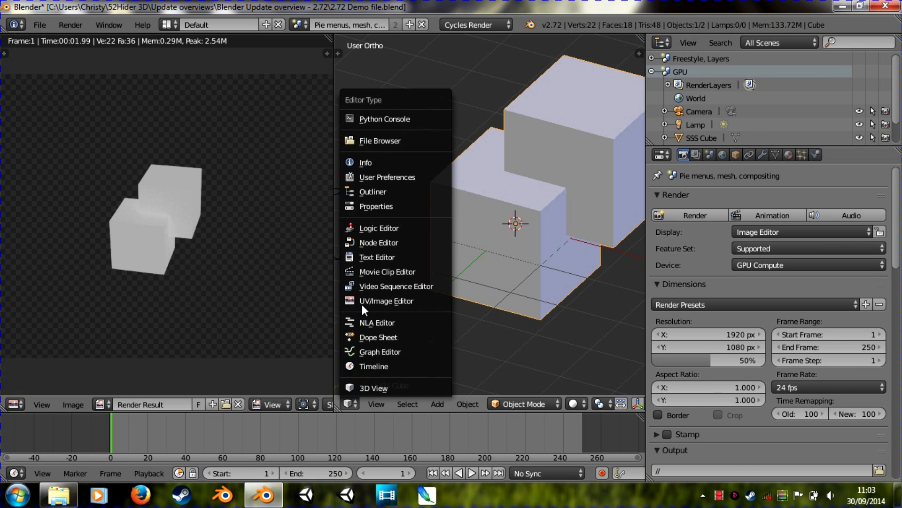
click(386, 301)
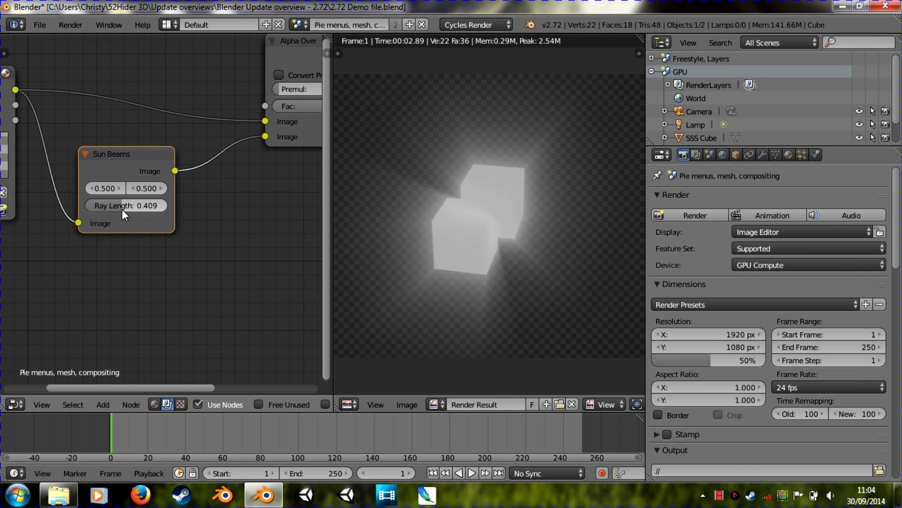
- Set the Sun Beams source to 0.6, 0.7 and ray length to 0.818 for long diagonal streaks
drag(115, 206, 161, 206)
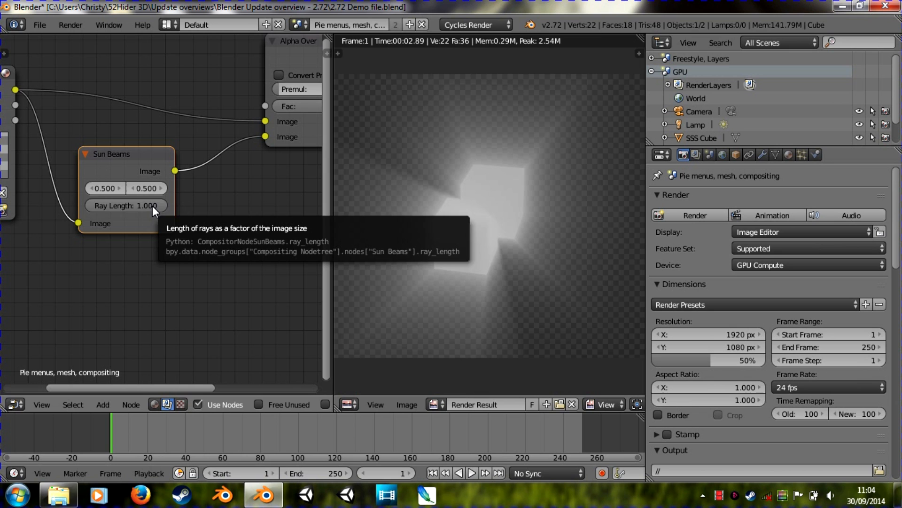
drag(125, 206, 87, 205)
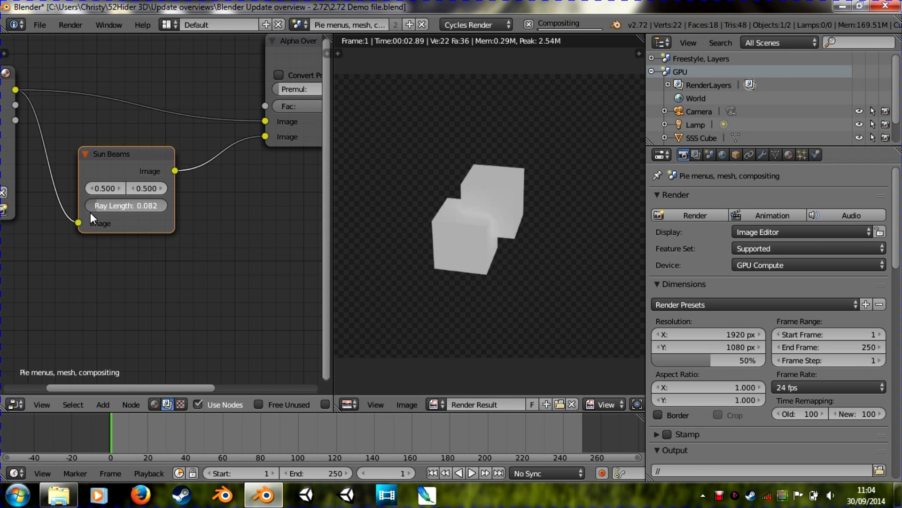
drag(103, 206, 144, 205)
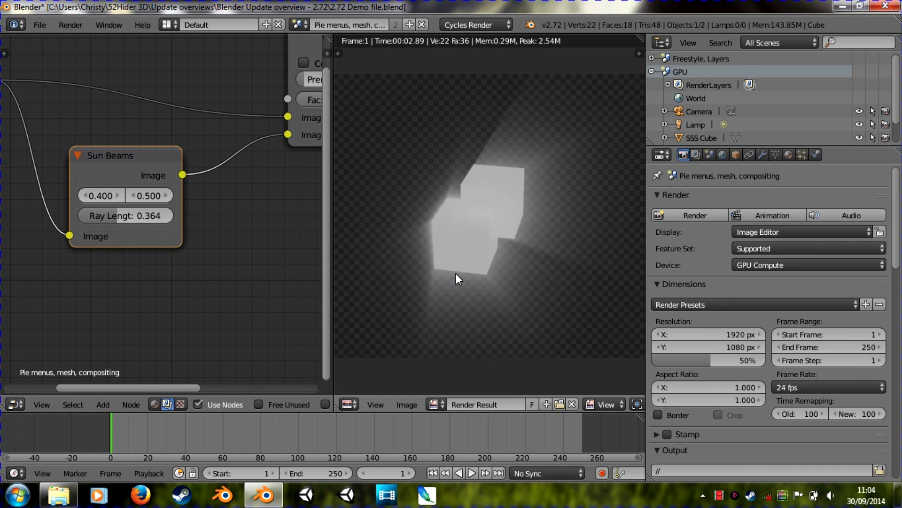
click(118, 195)
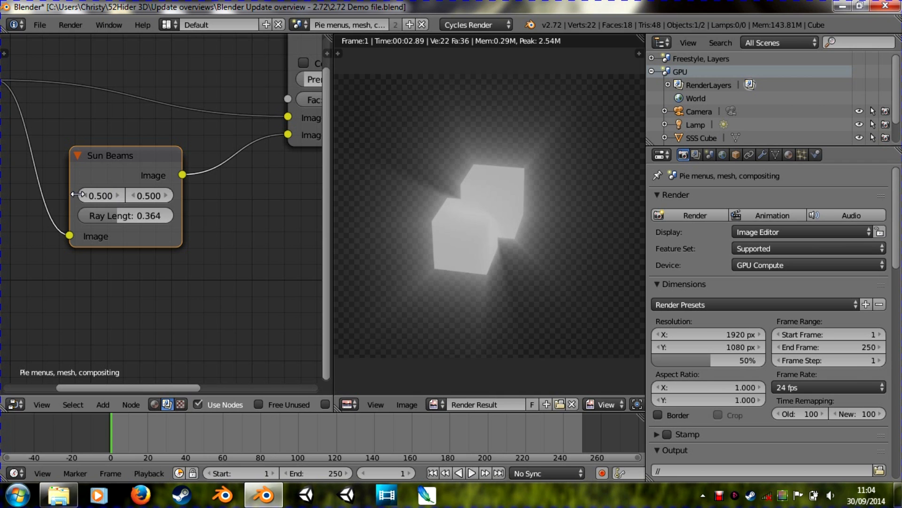
drag(100, 196, 75, 196)
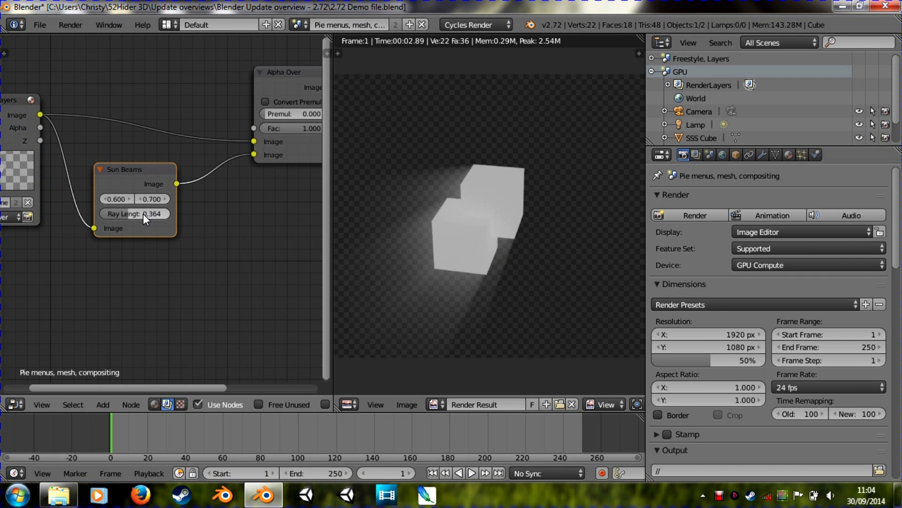
drag(136, 213, 167, 214)
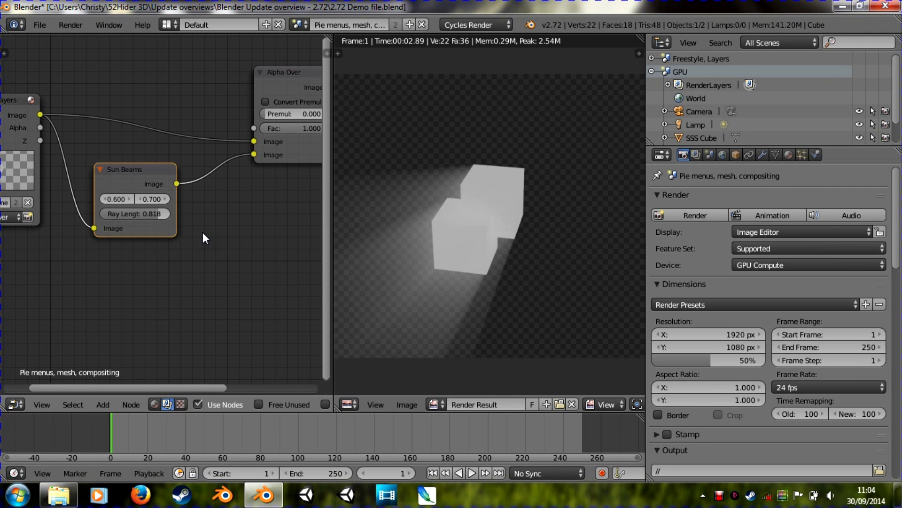
mouse_move(188, 205)
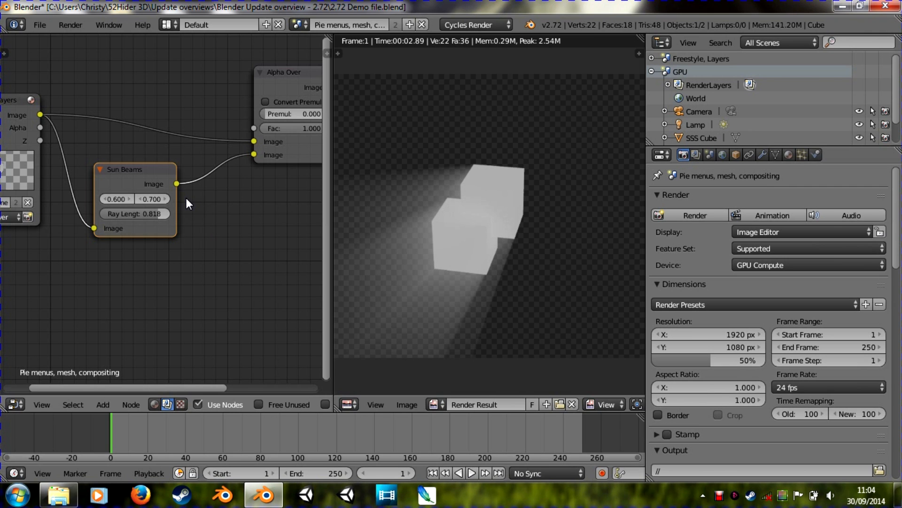
click(298, 24)
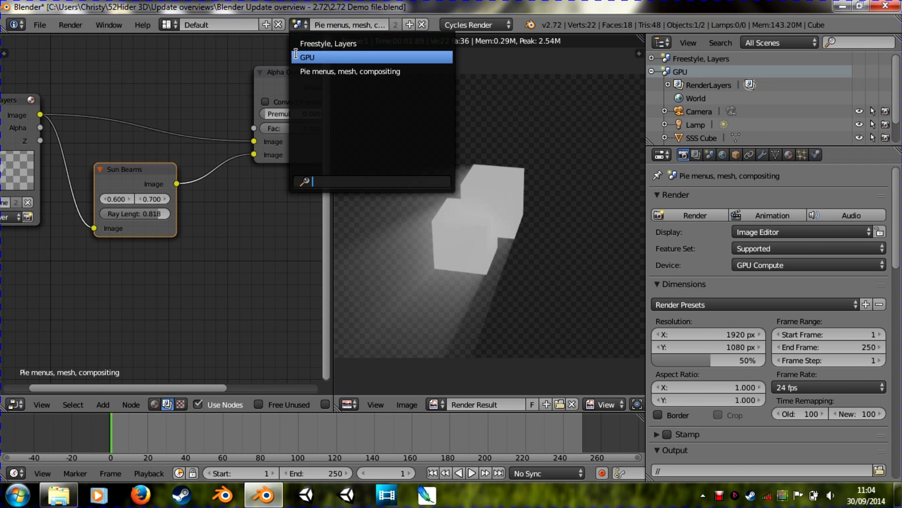
click(329, 43)
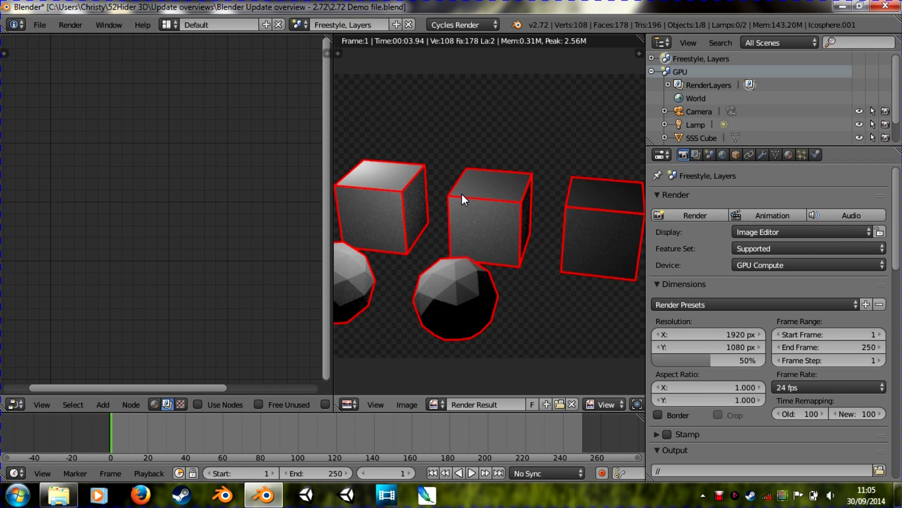
mouse_move(433, 405)
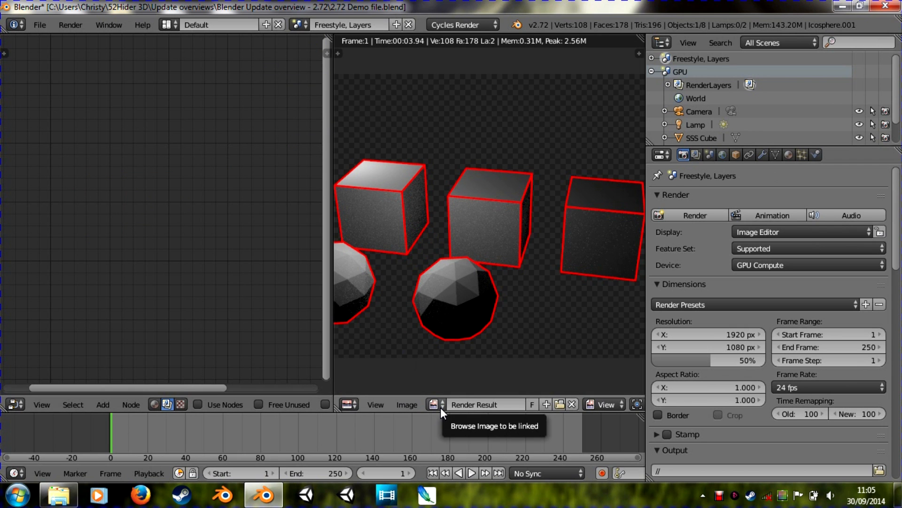
click(434, 404)
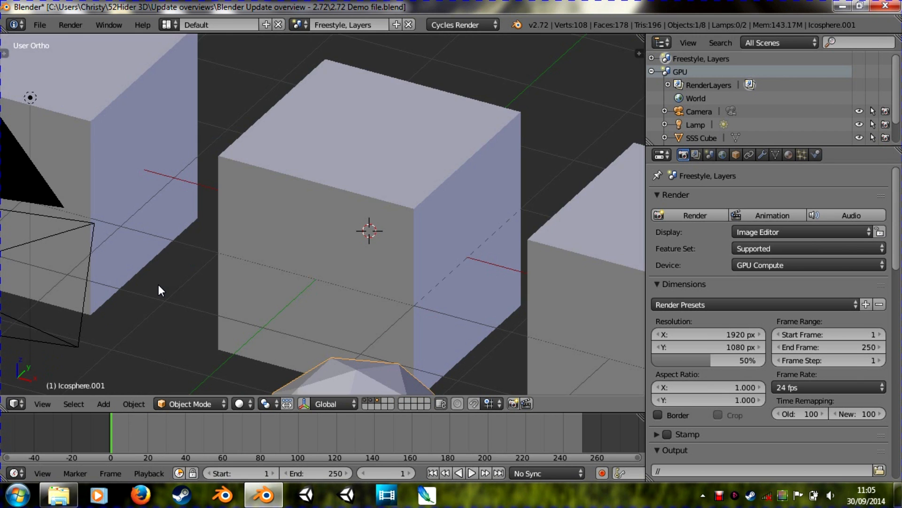
scroll(down, 3)
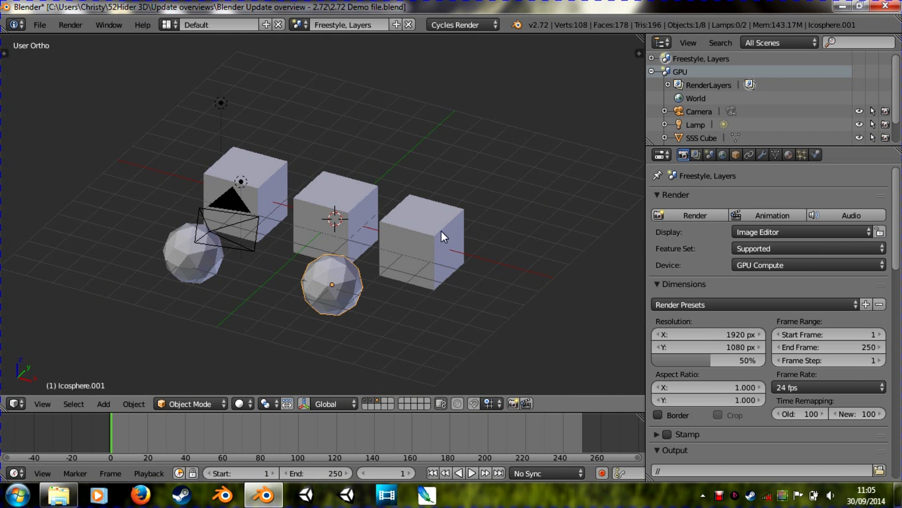
mouse_move(448, 232)
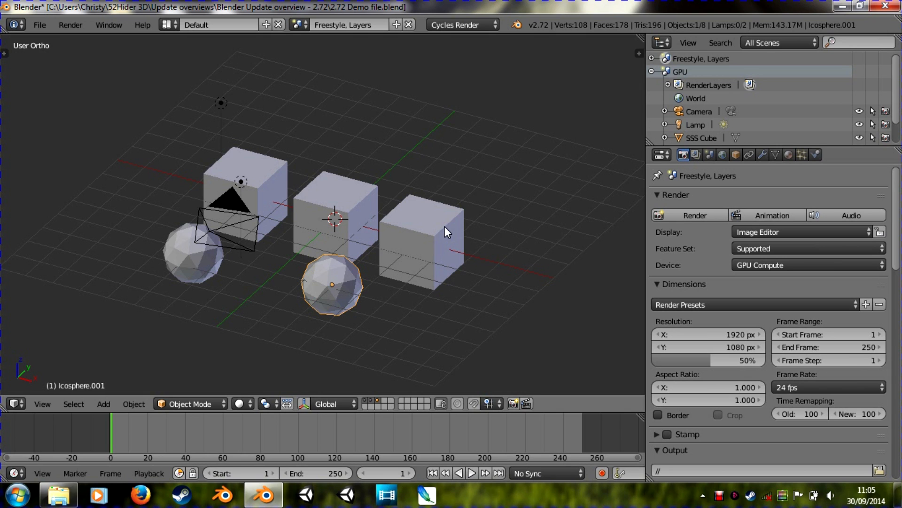
mouse_move(447, 185)
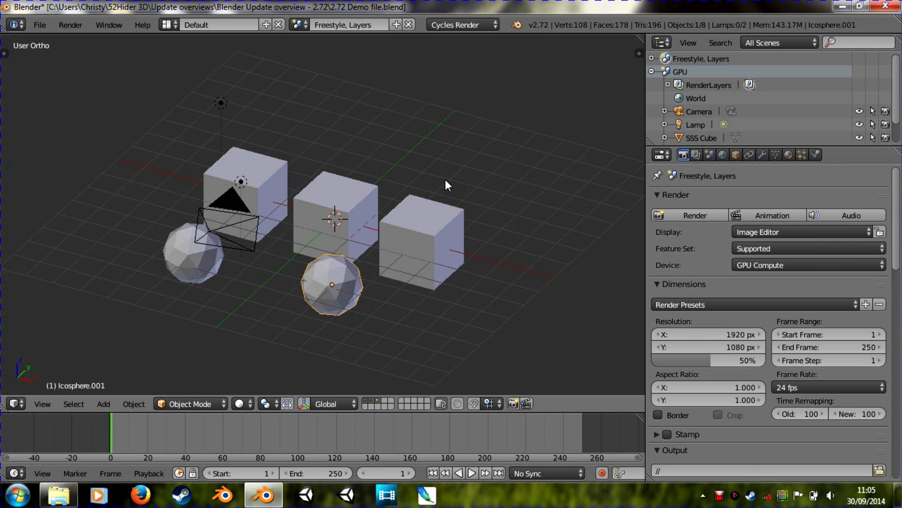
mouse_move(448, 171)
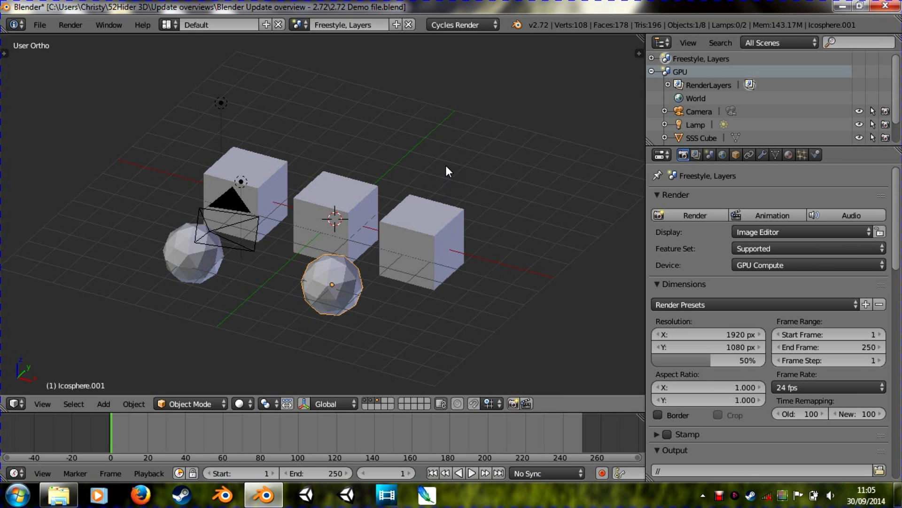
mouse_move(472, 243)
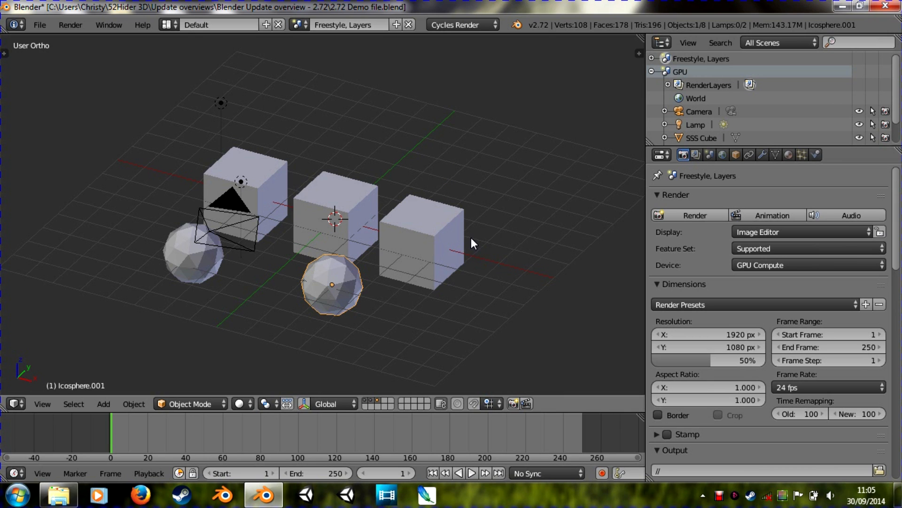
mouse_move(467, 233)
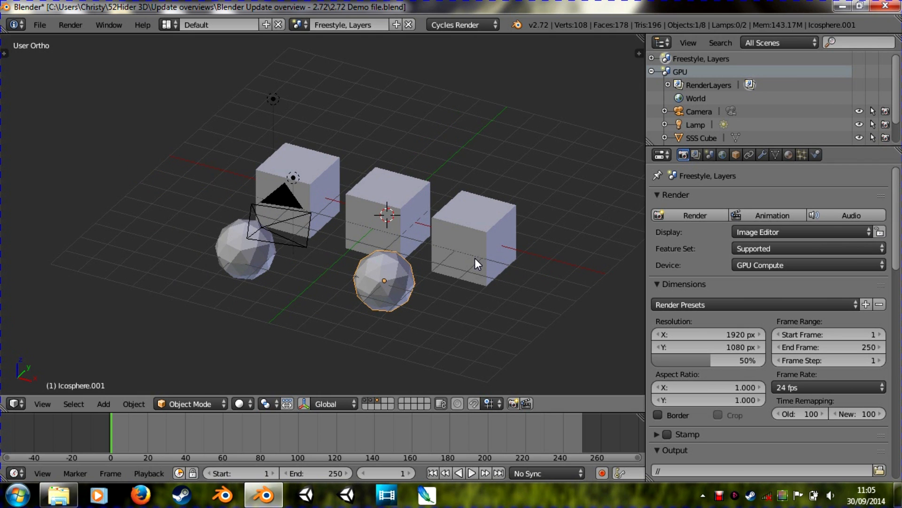
click(694, 215)
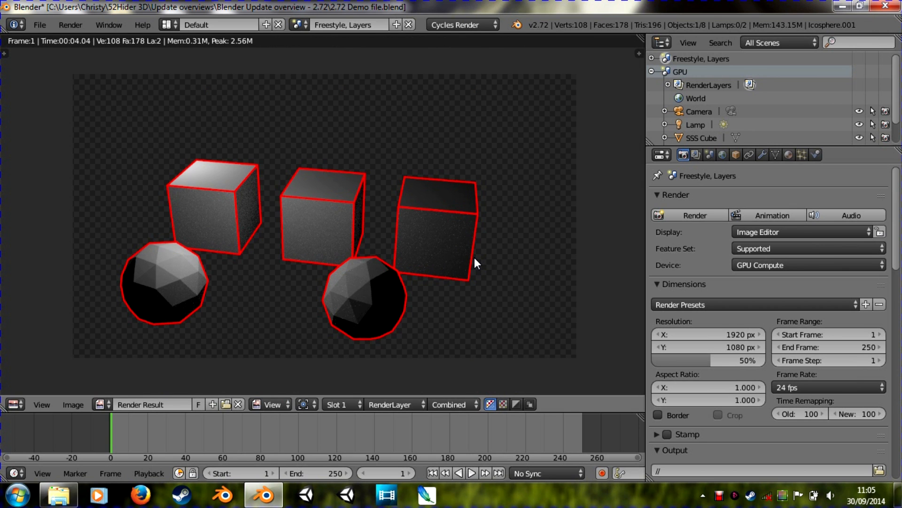
mouse_move(472, 260)
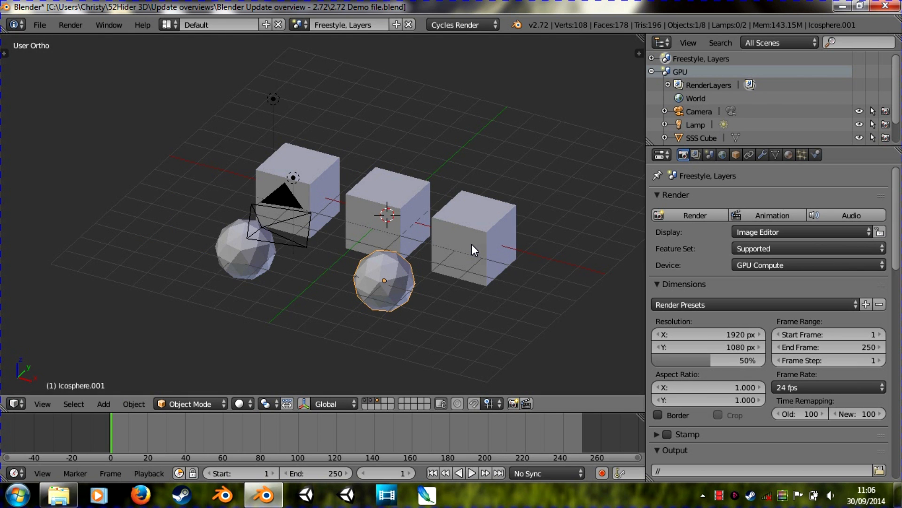
mouse_move(529, 246)
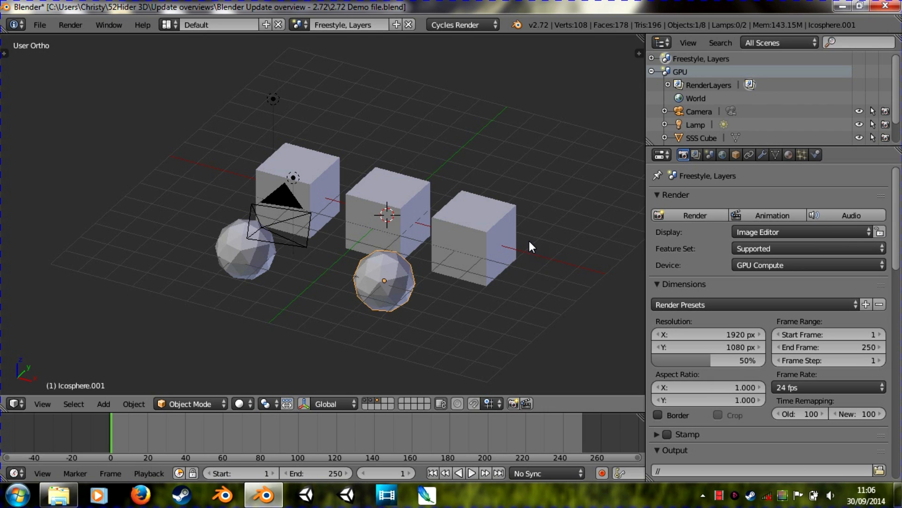
mouse_move(475, 245)
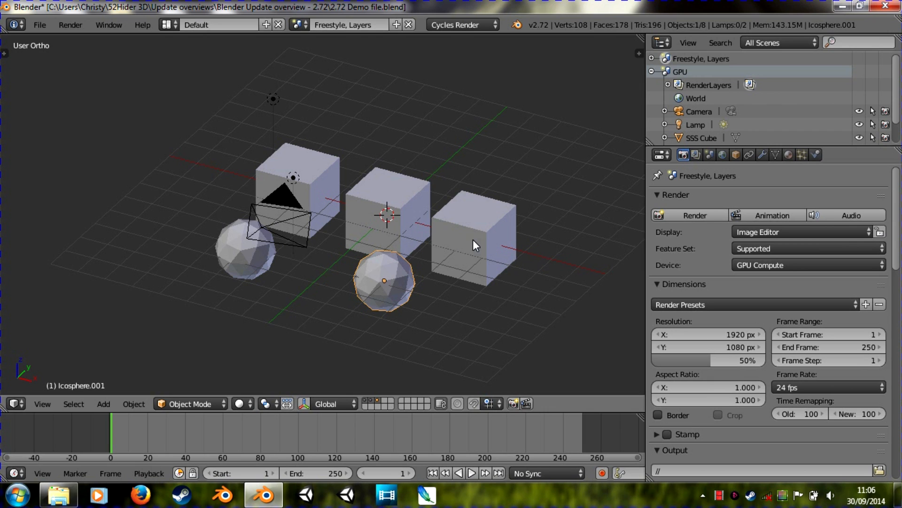
mouse_move(18, 41)
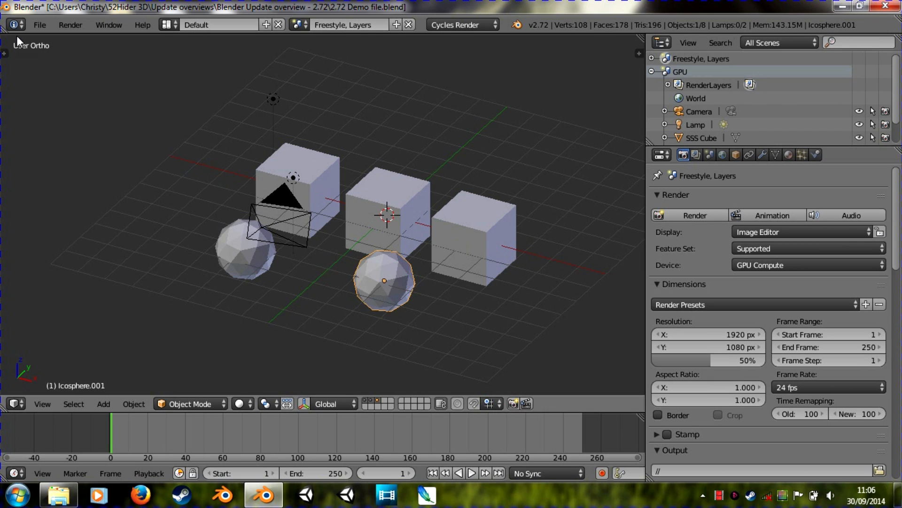
- Show the Tool Shelf, its Tools tab, then the Layers tab listing Cubes, Lights, Spheres
click(40, 24)
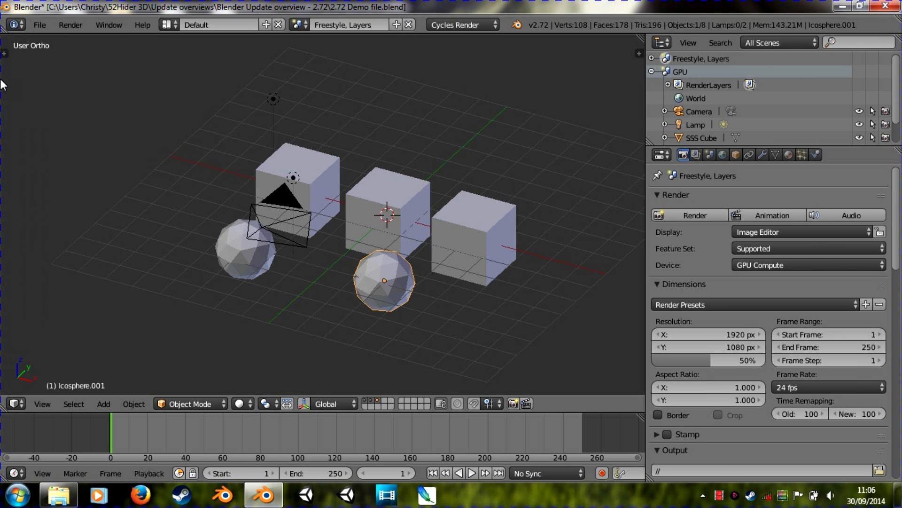
mouse_move(7, 49)
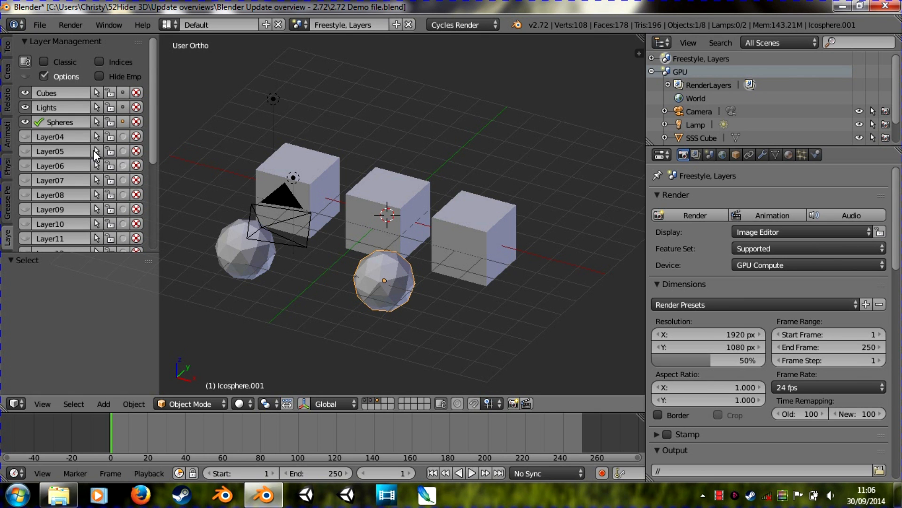
click(7, 45)
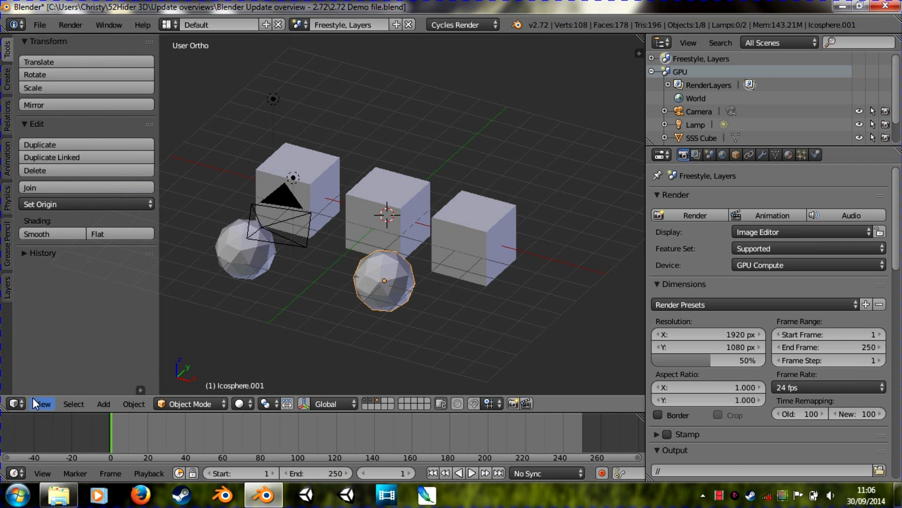
mouse_move(8, 299)
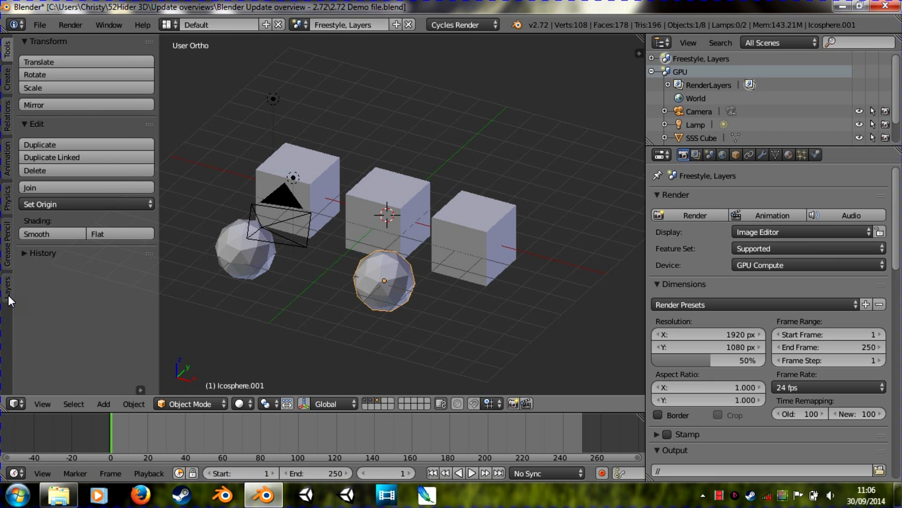
click(7, 287)
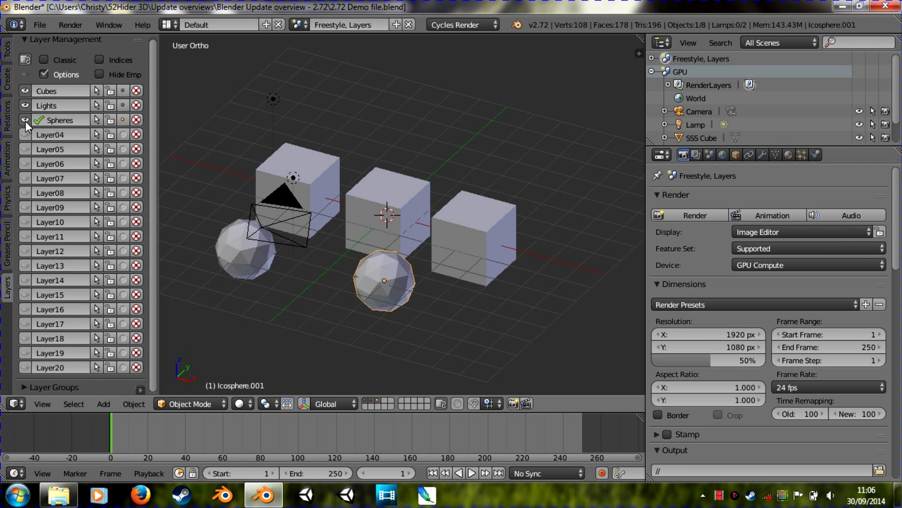
- Make Lights the active named layer and select the cubes, lamp and camera
click(26, 105)
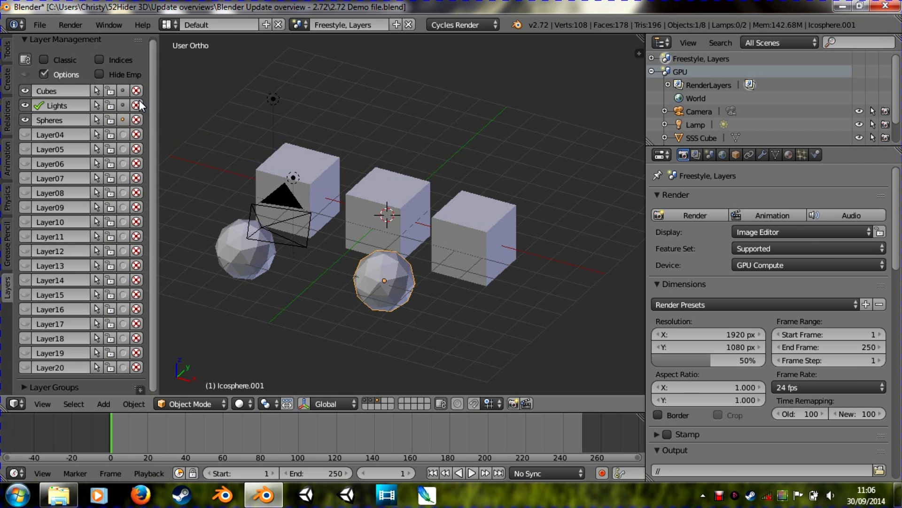
mouse_move(137, 119)
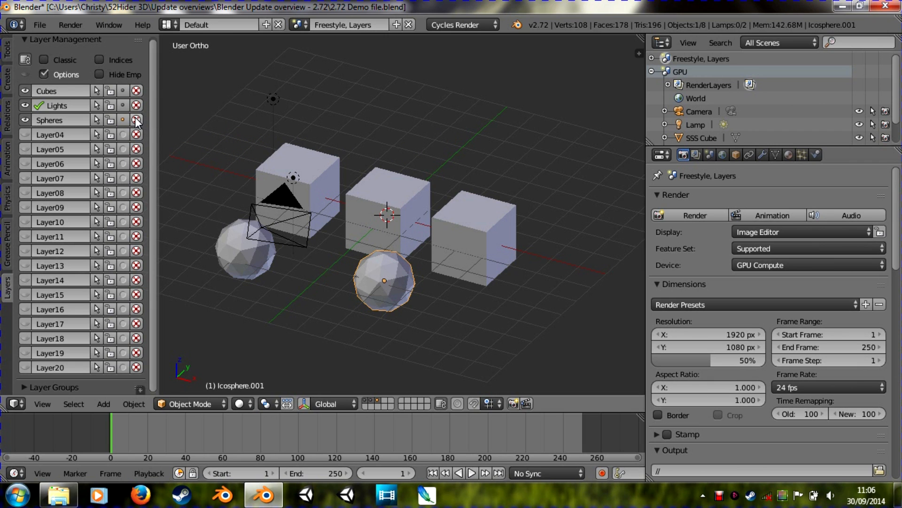
click(137, 90)
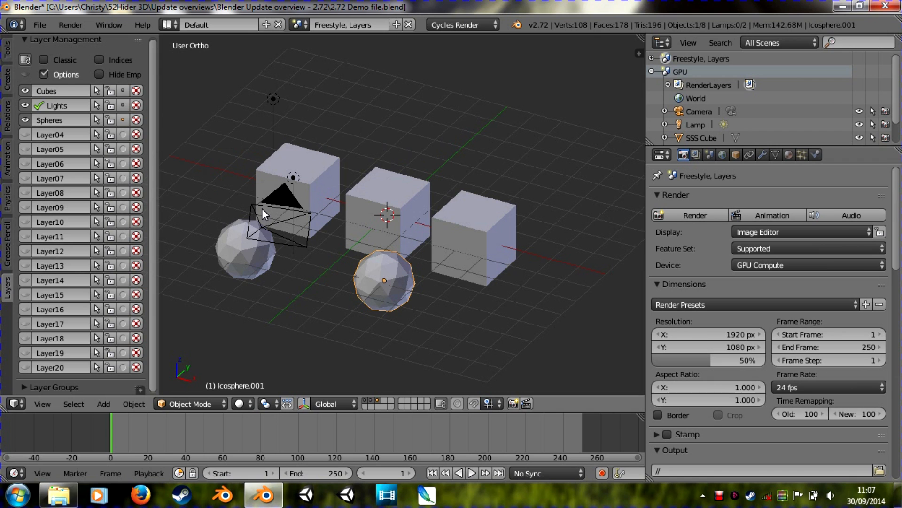
click(244, 249)
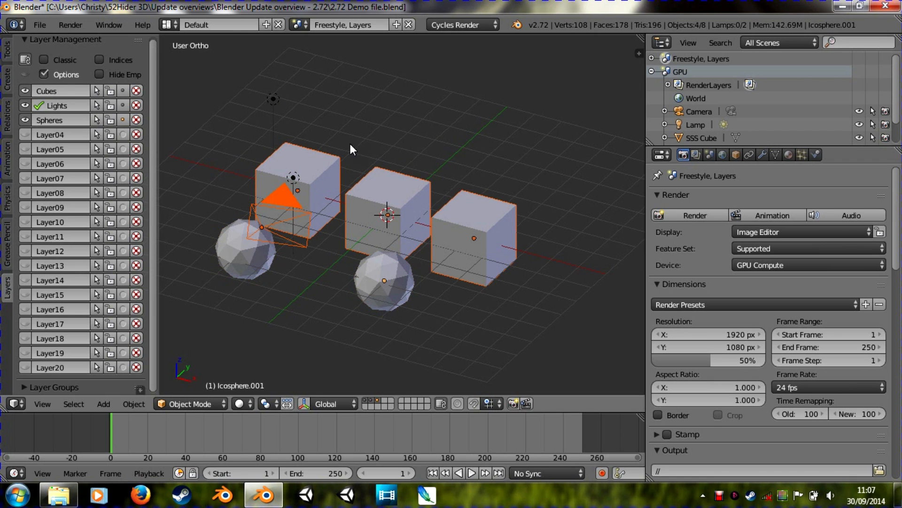
- Deselect all objects in the scene
click(203, 137)
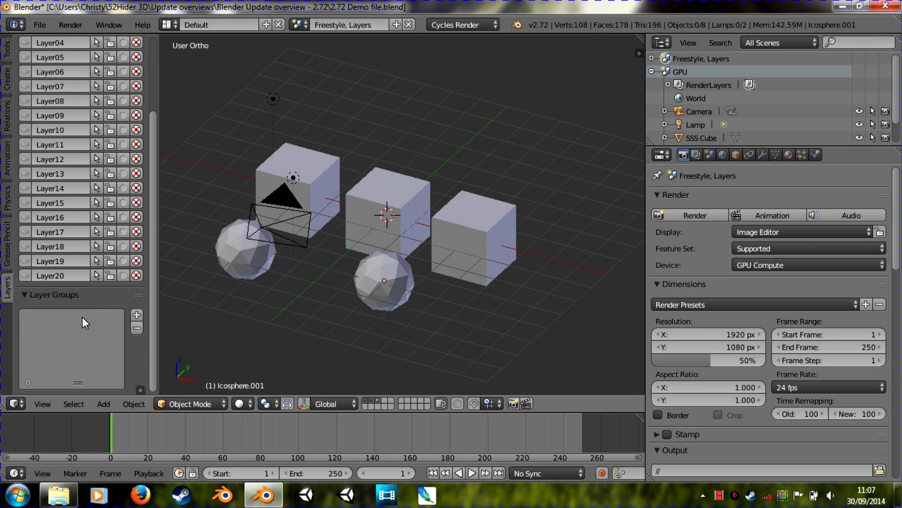
mouse_move(138, 316)
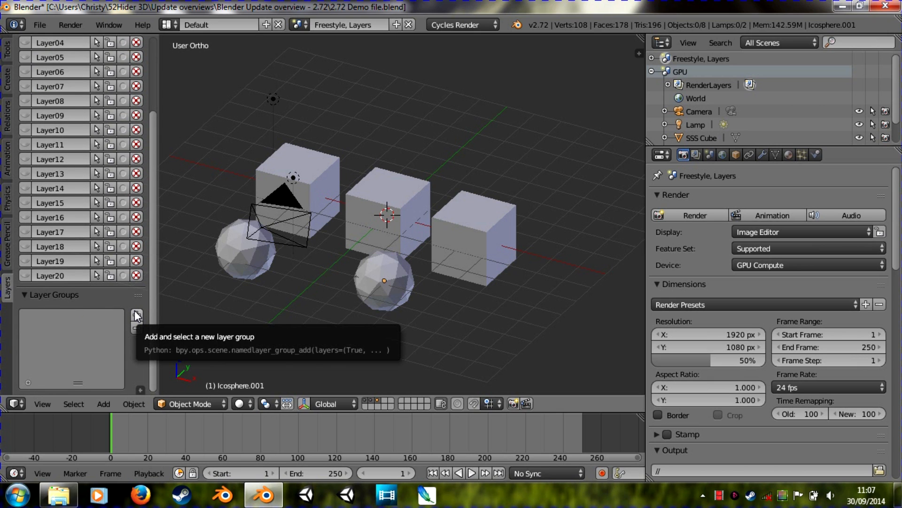
mouse_move(135, 314)
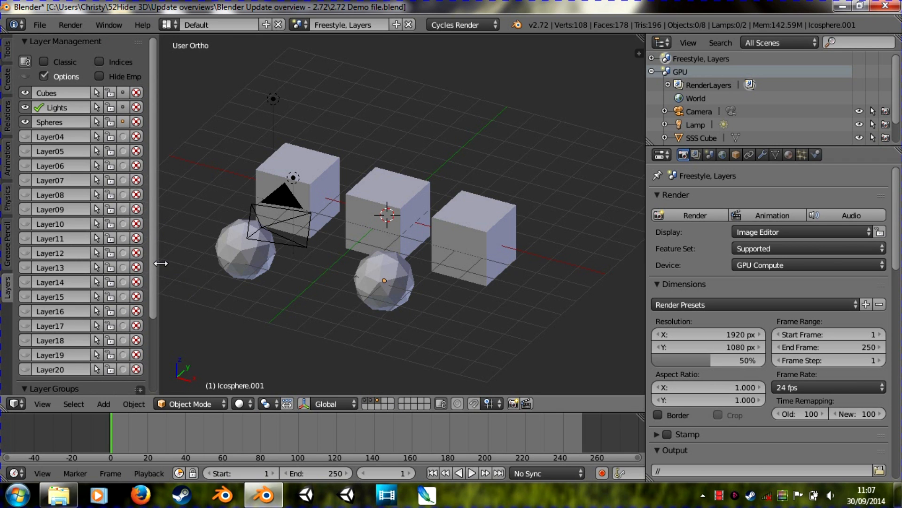
mouse_move(35, 290)
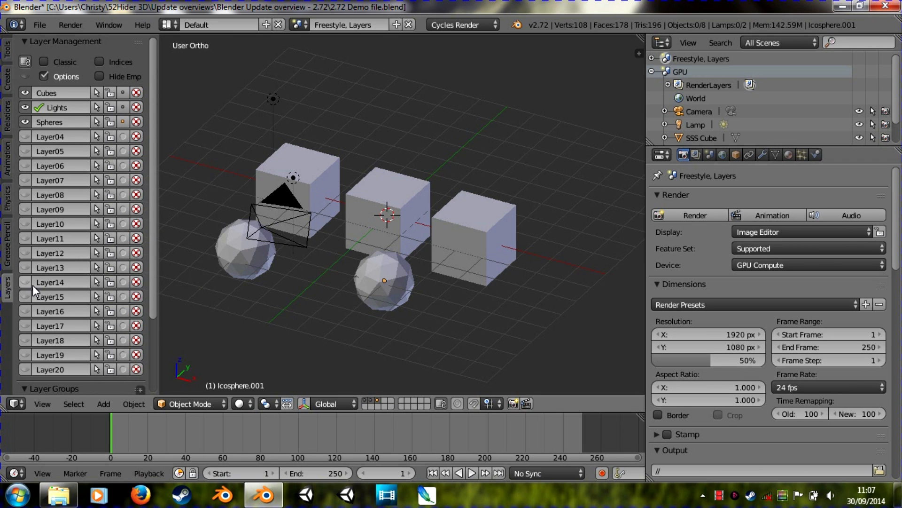
mouse_move(49, 281)
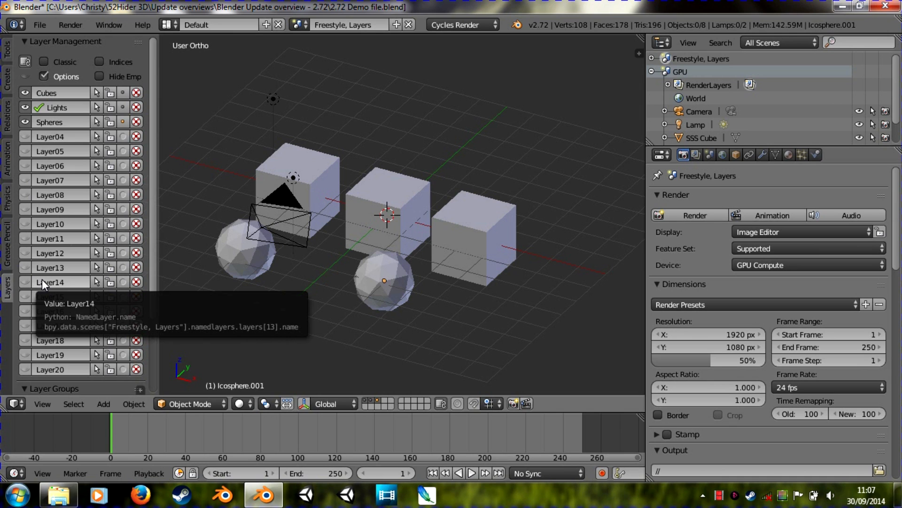
mouse_move(152, 279)
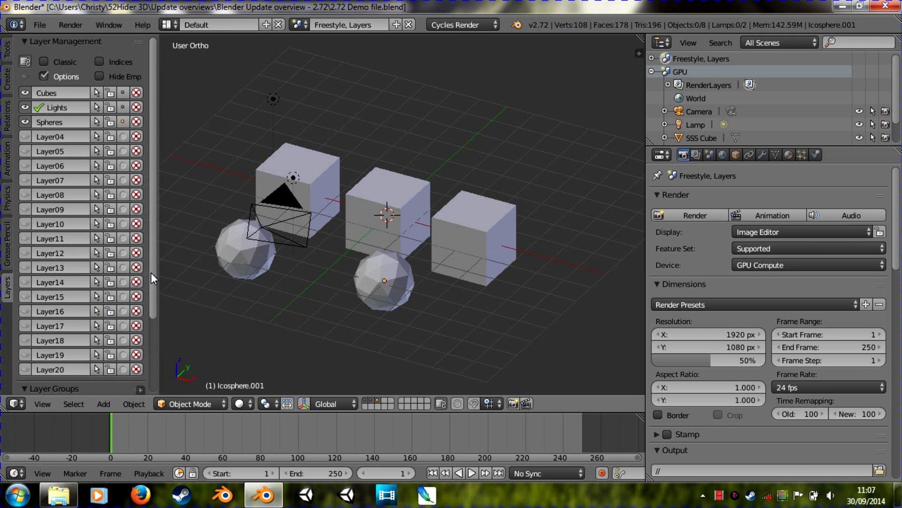